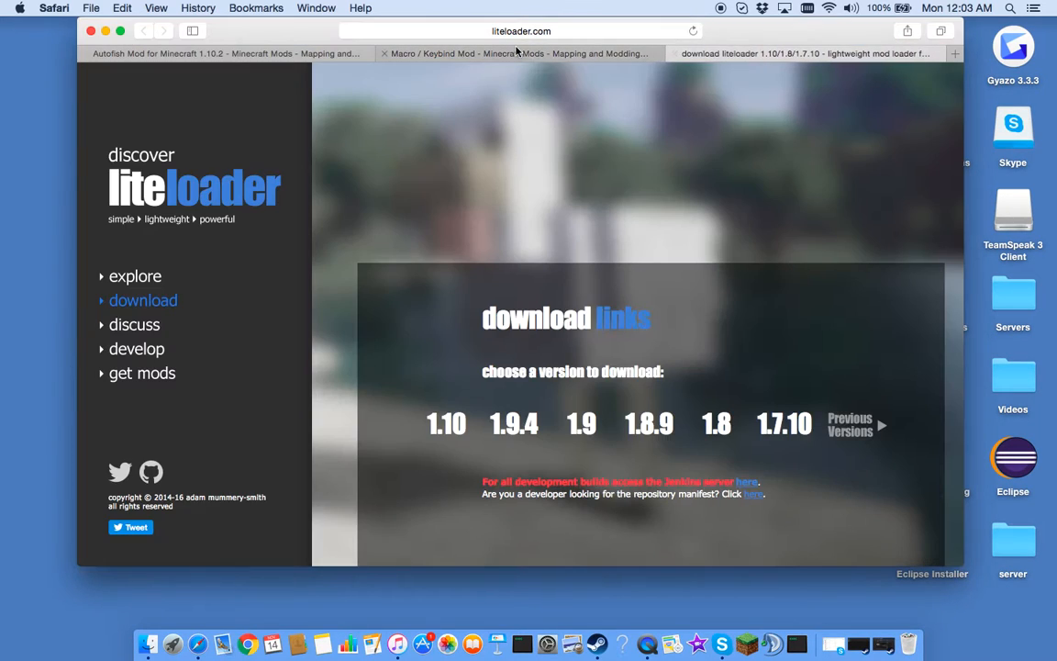
Step: Flip between the LiteLoader, Macro/Keybind and Autofish tabs, ending on Autofish's download section
click(221, 54)
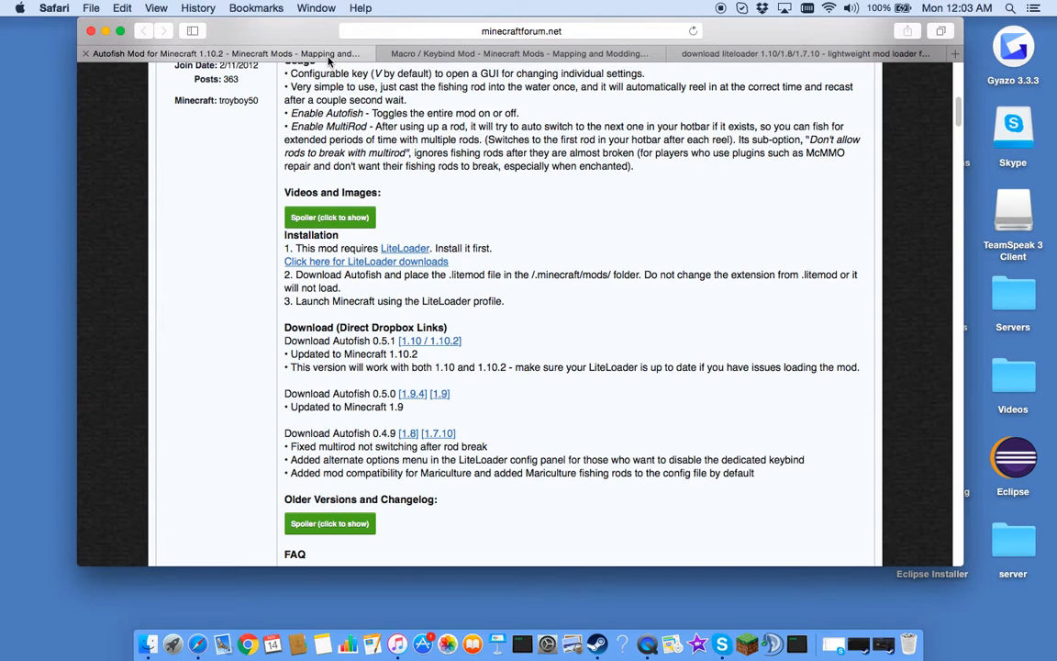
mouse_move(478, 60)
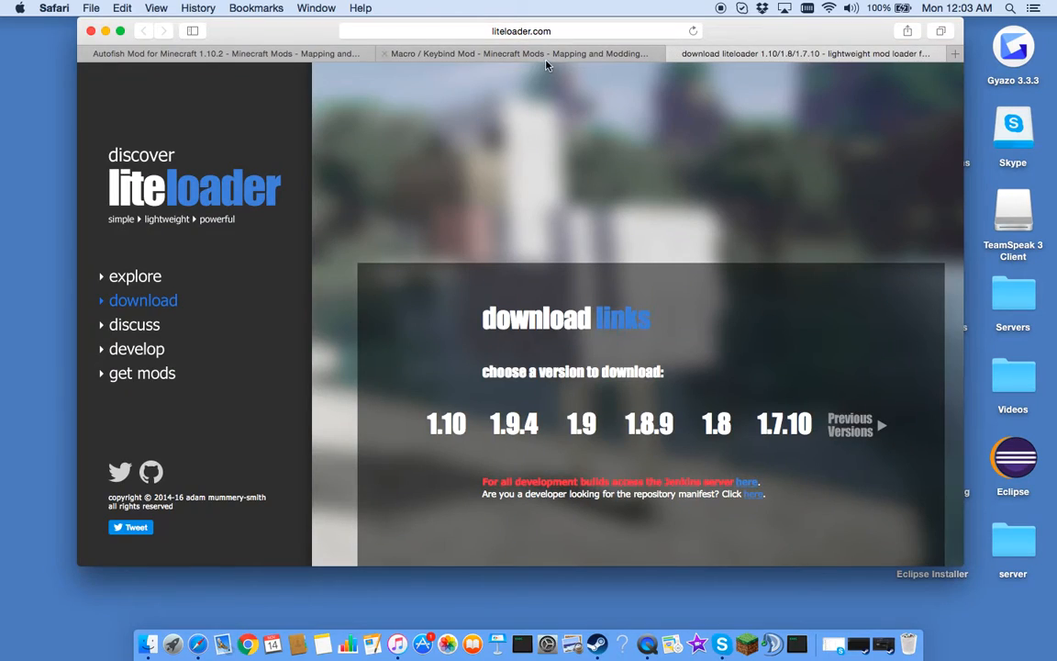
click(518, 53)
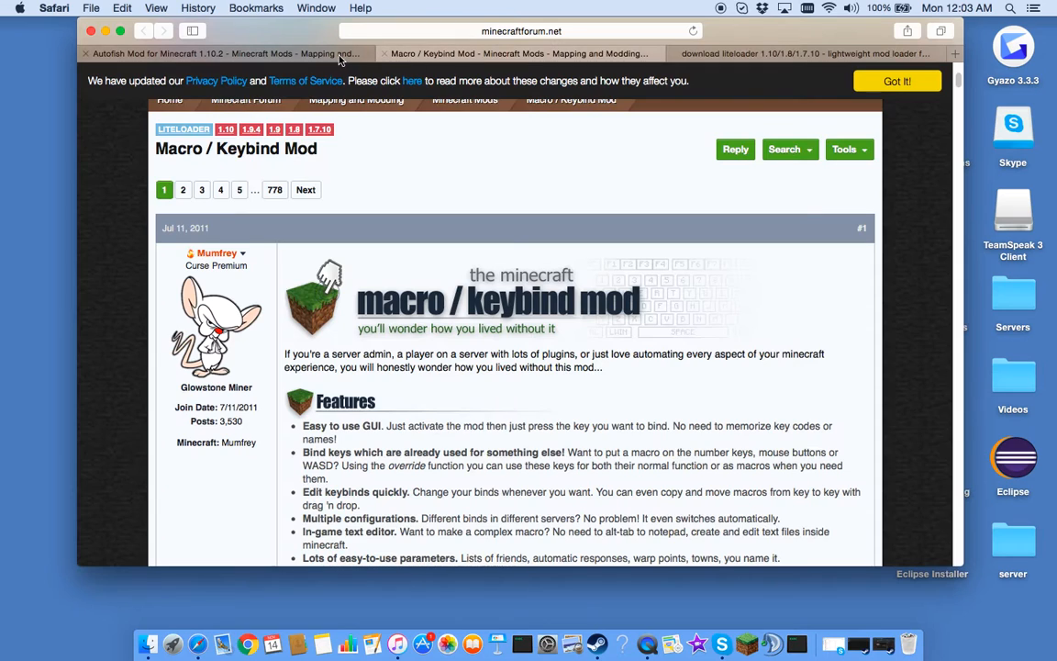
click(803, 53)
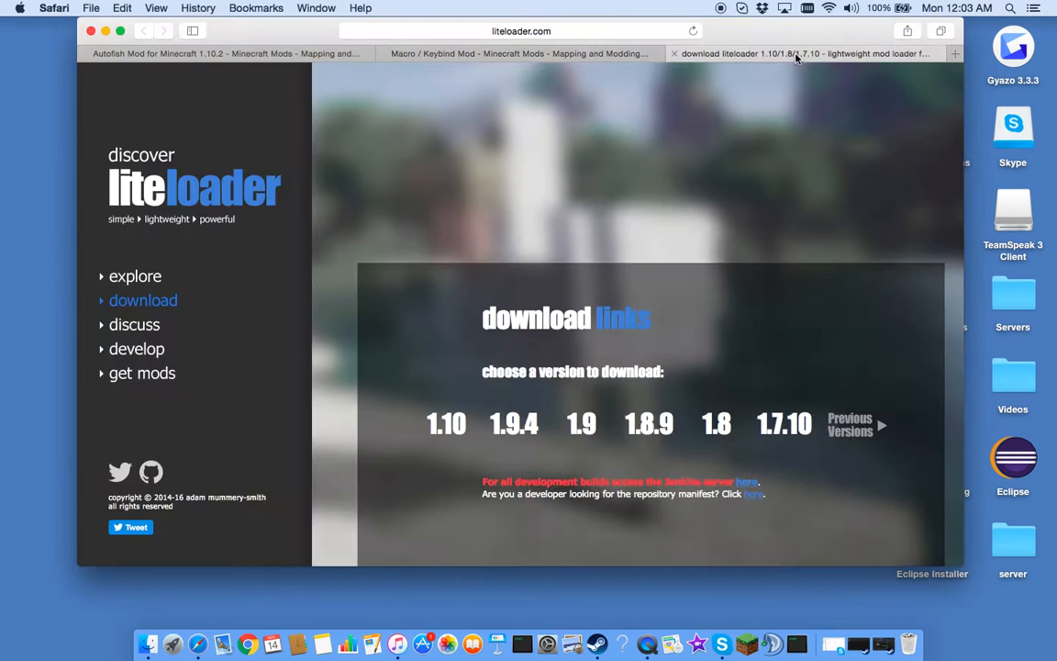
click(514, 53)
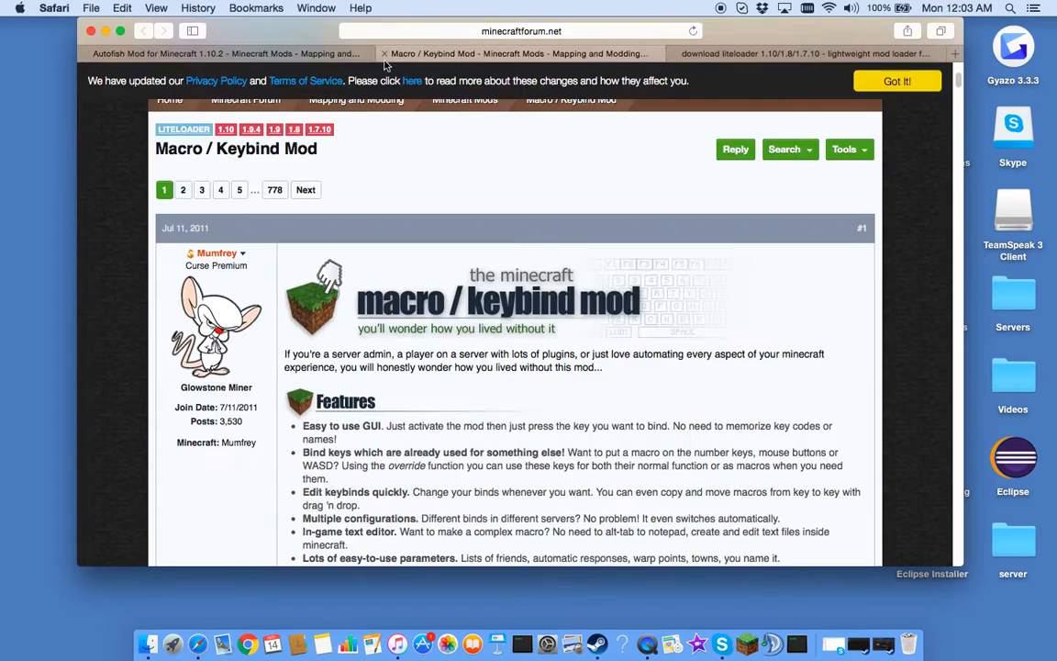
click(802, 53)
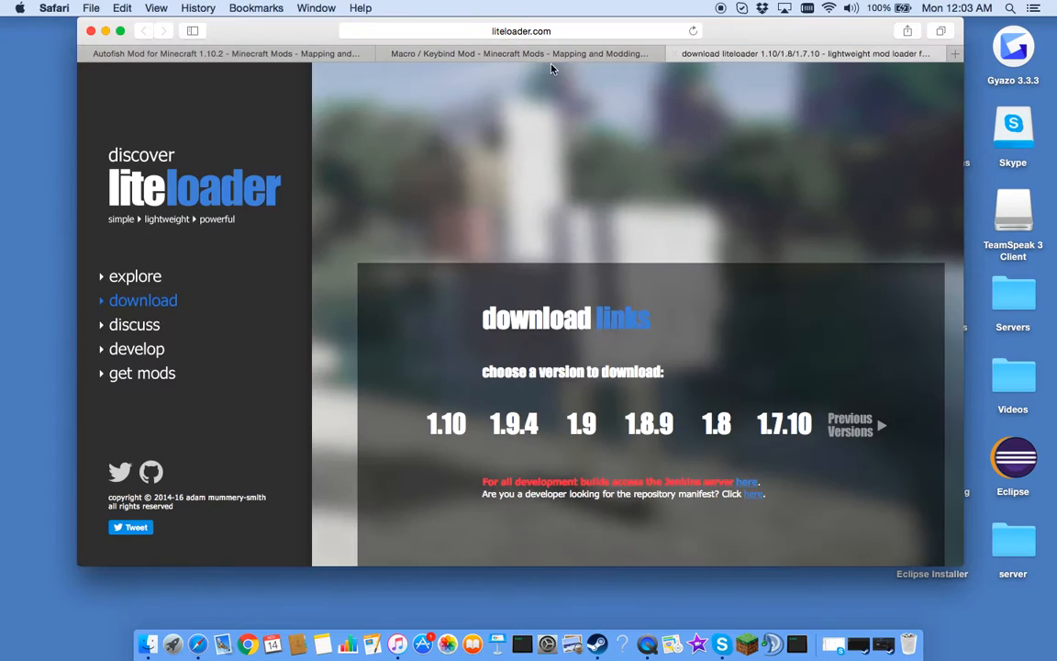
click(518, 53)
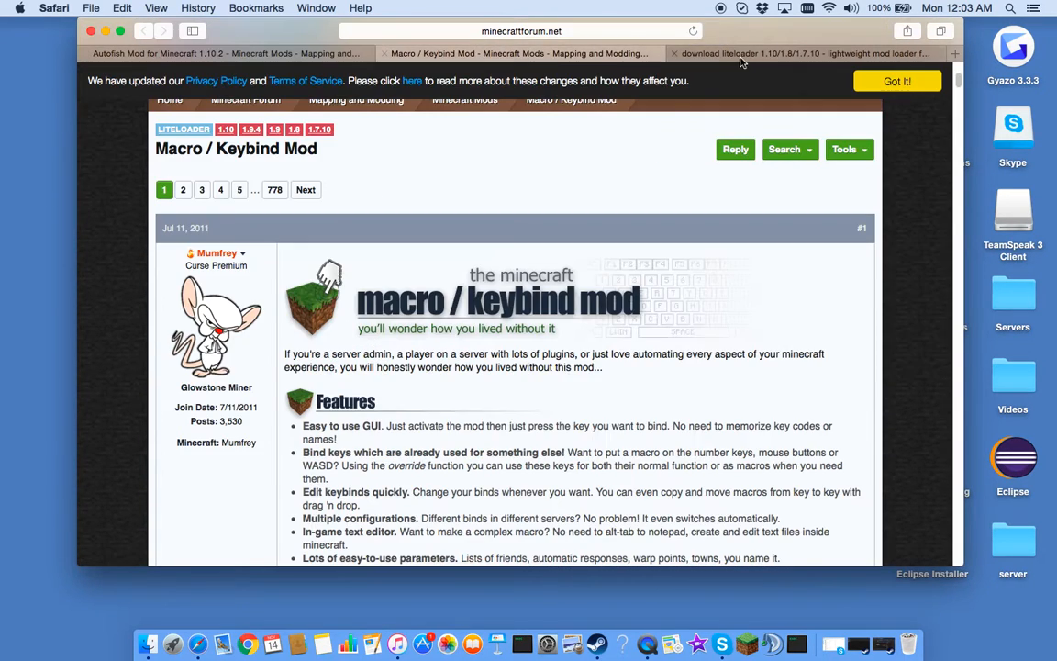
click(225, 53)
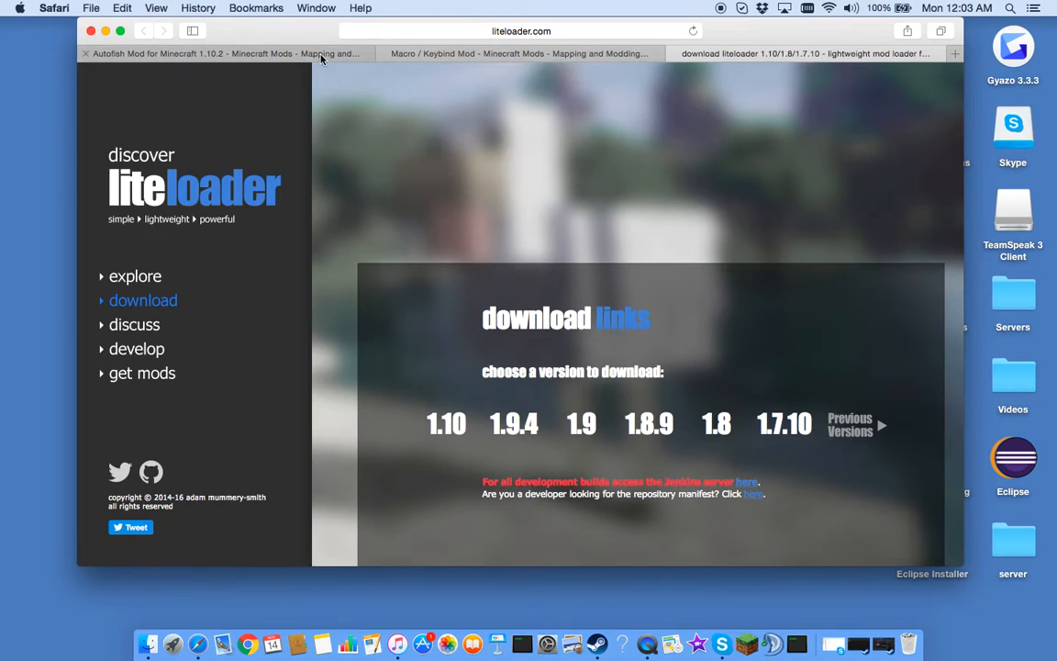
click(220, 53)
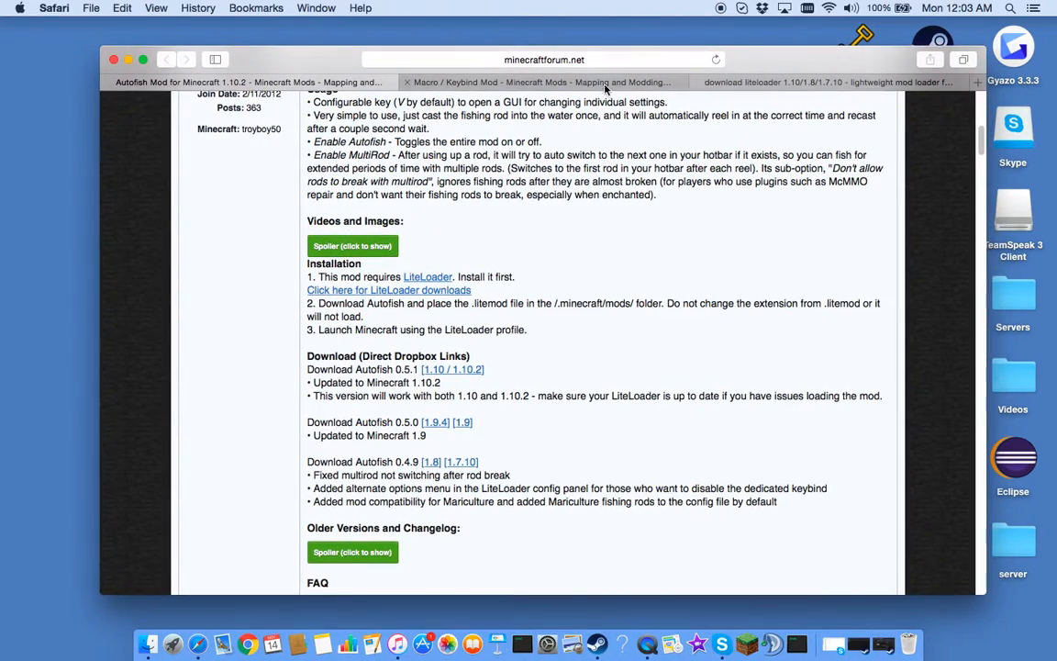
mouse_move(761, 74)
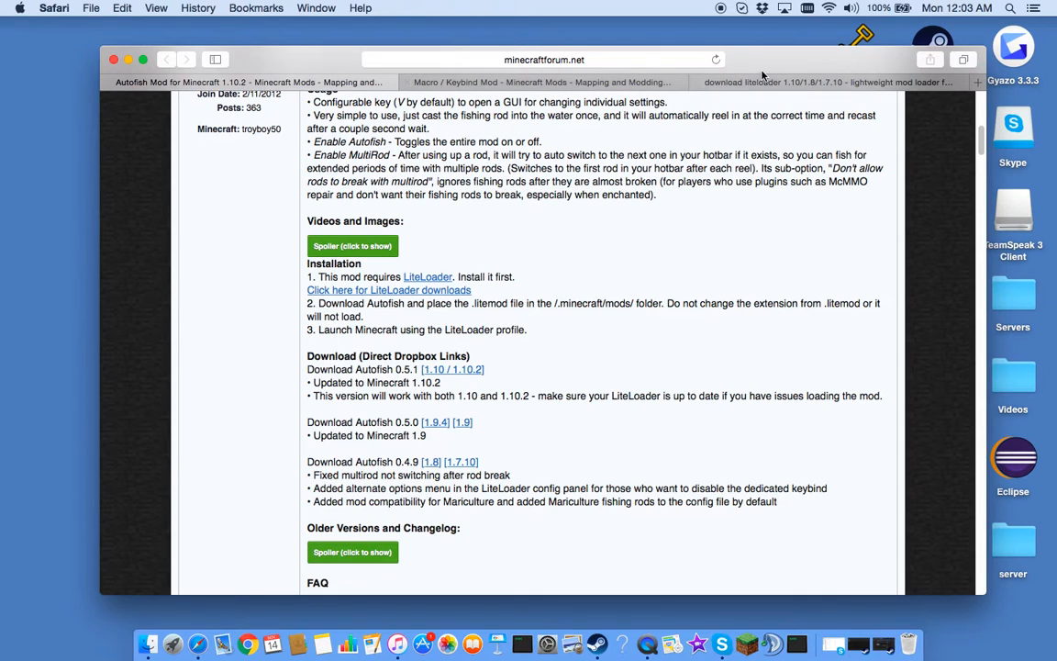
Step: Scroll through the Macro/Keybind Mod forum page to its Download Links
scroll(up, 3)
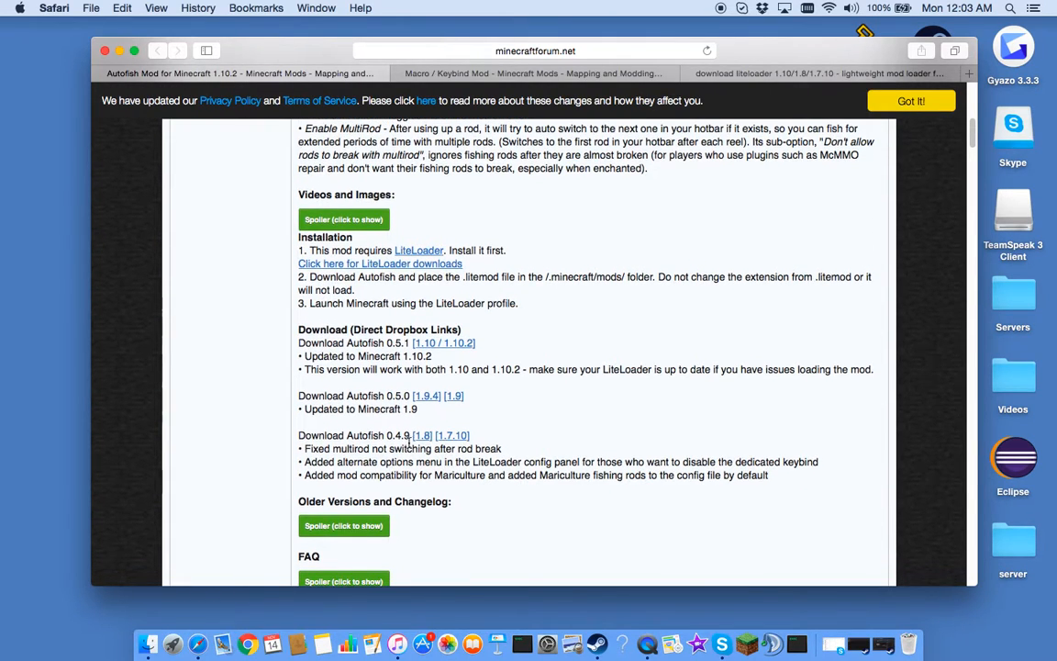
click(421, 435)
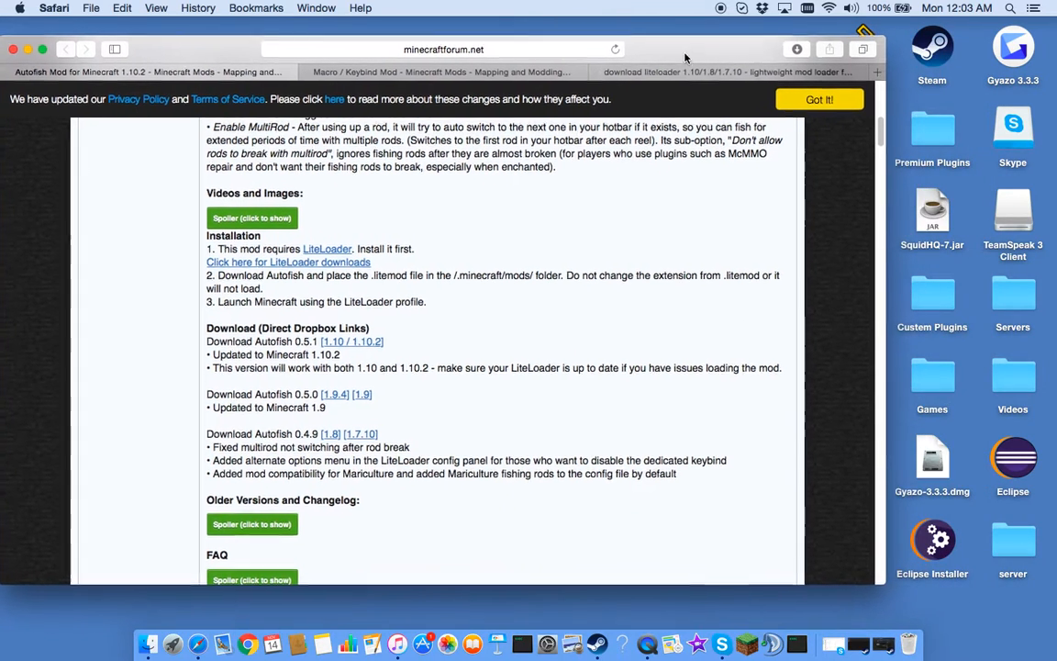
click(441, 71)
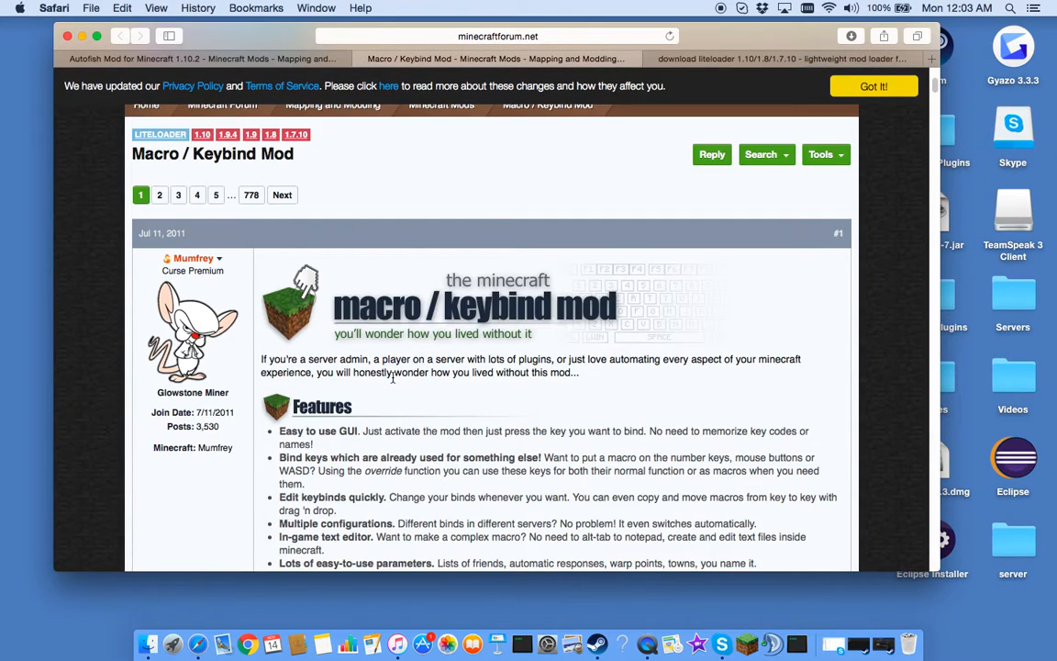
scroll(down, 3)
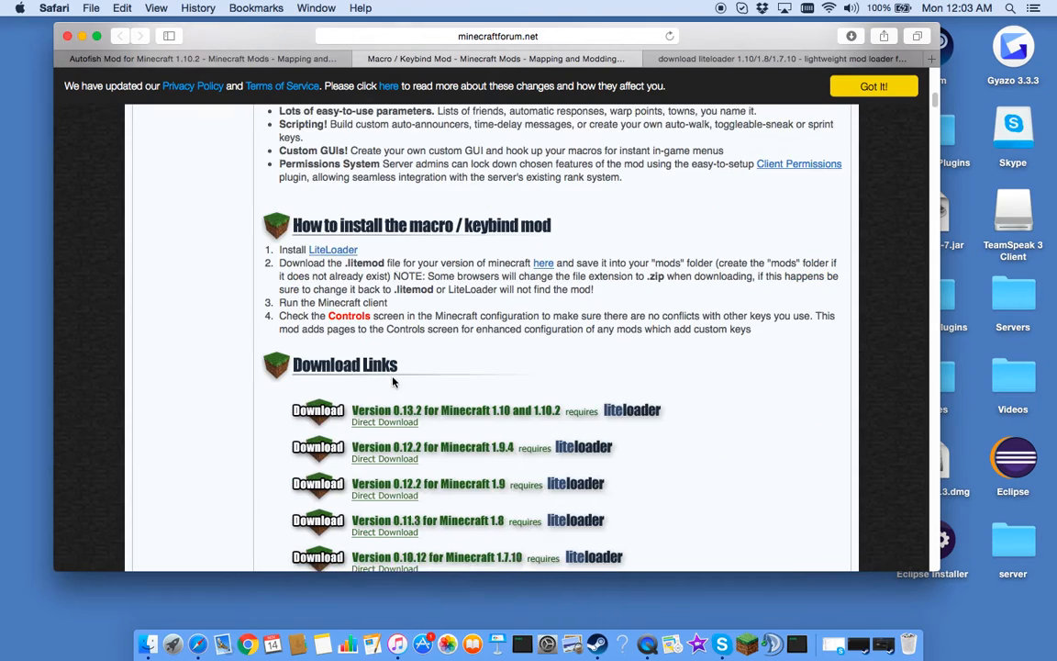
scroll(down, 3)
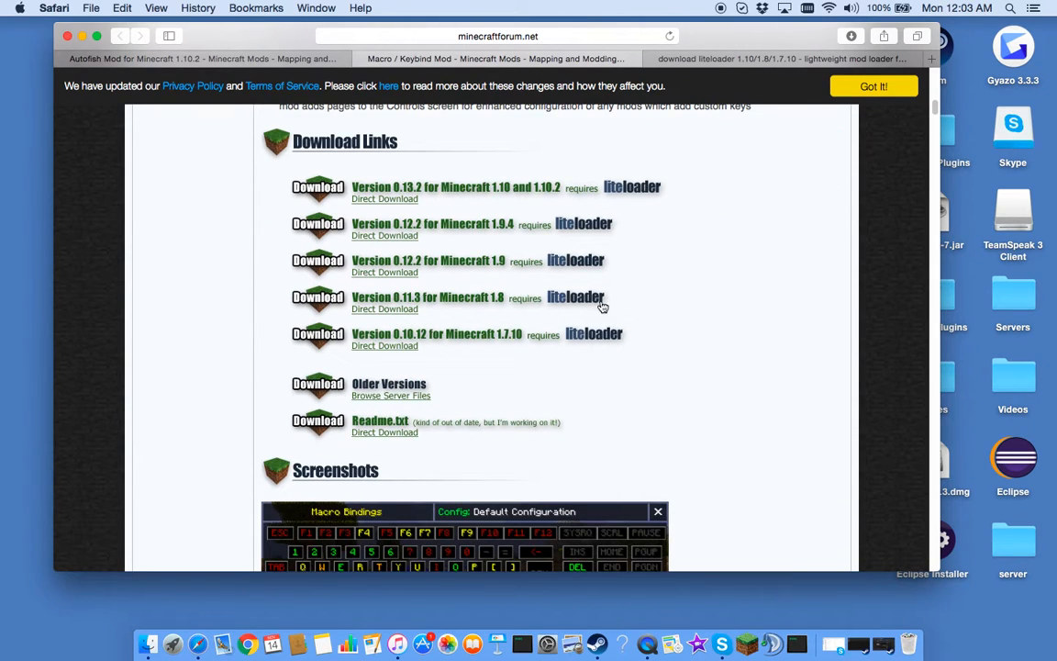
mouse_move(372, 314)
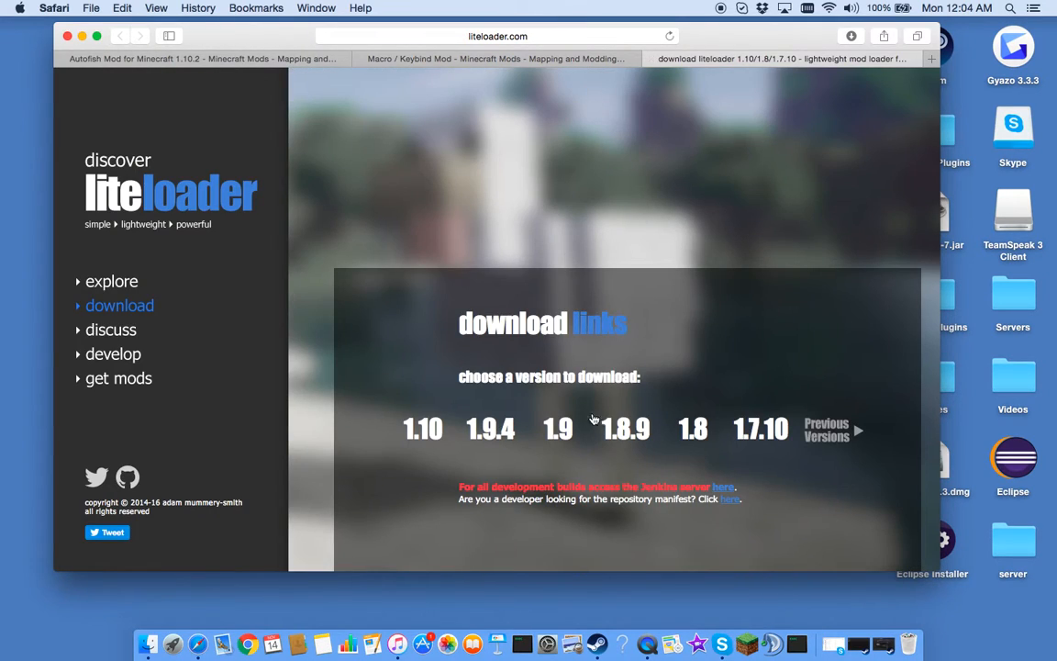
Step: Get the LiteLoader installer for Minecraft 1.8, then return to the Autofish tab
click(693, 428)
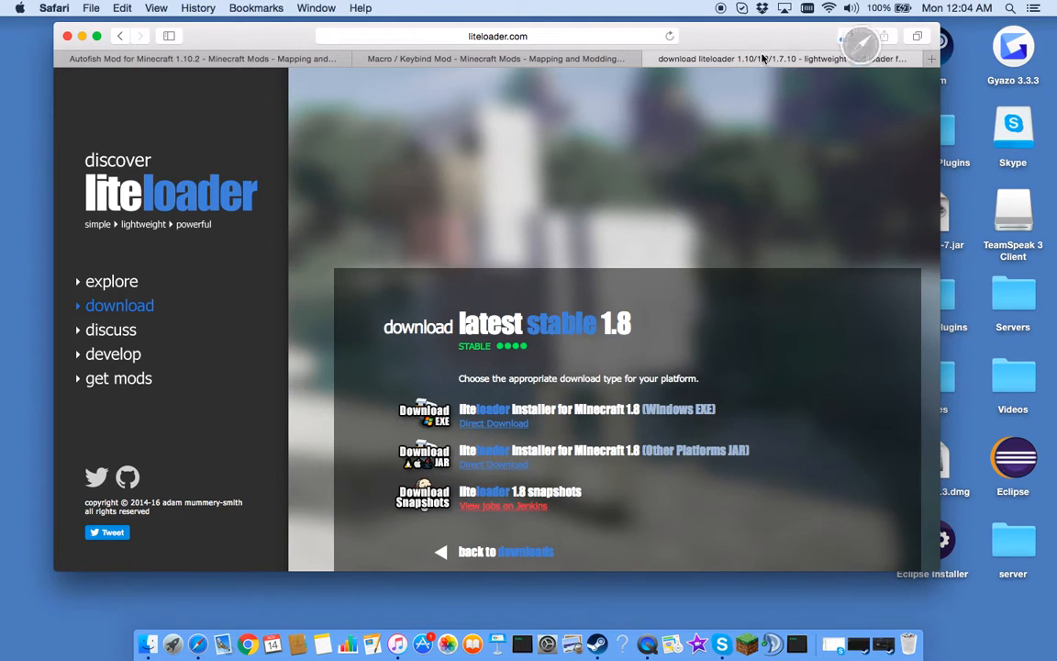
click(202, 58)
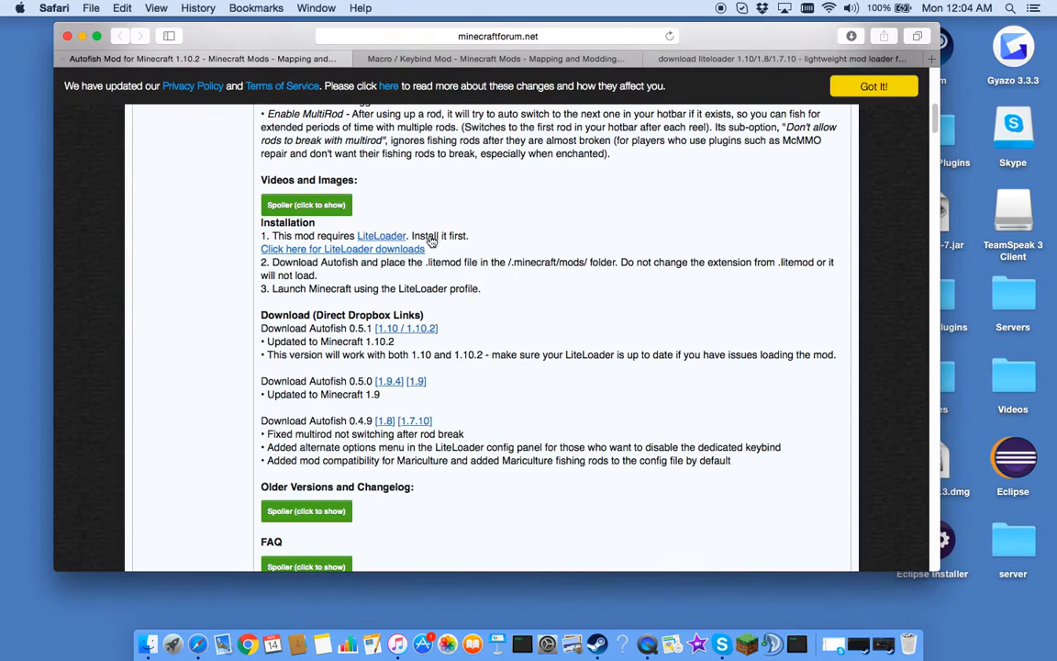
click(850, 36)
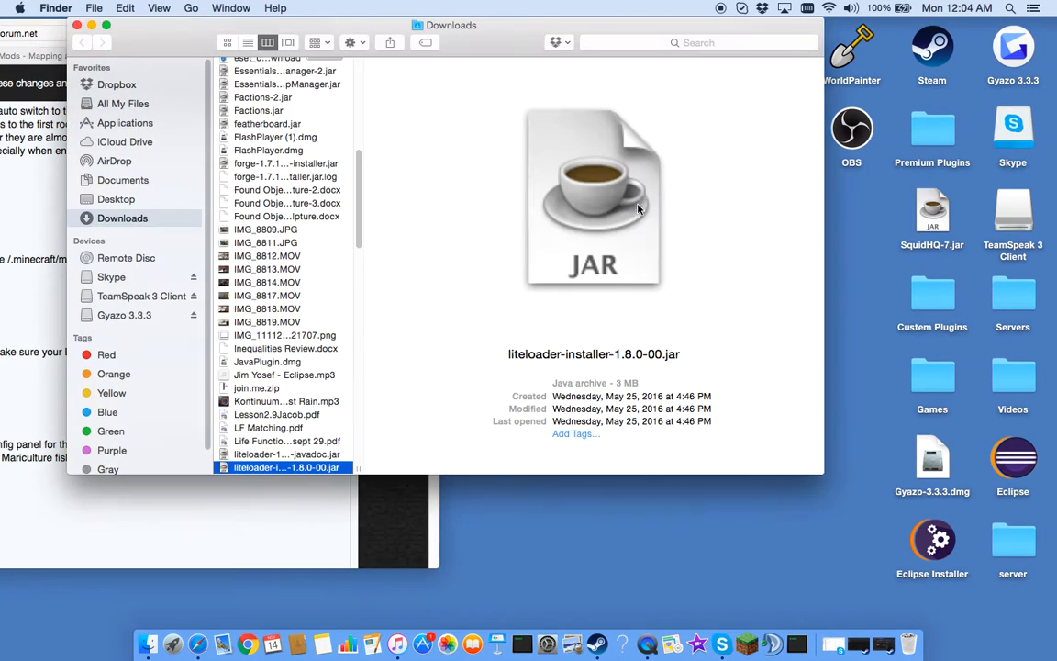
Step: Move the LiteLoader 1.8 installer and litemod files from Downloads to the desktop
scroll(down, 3)
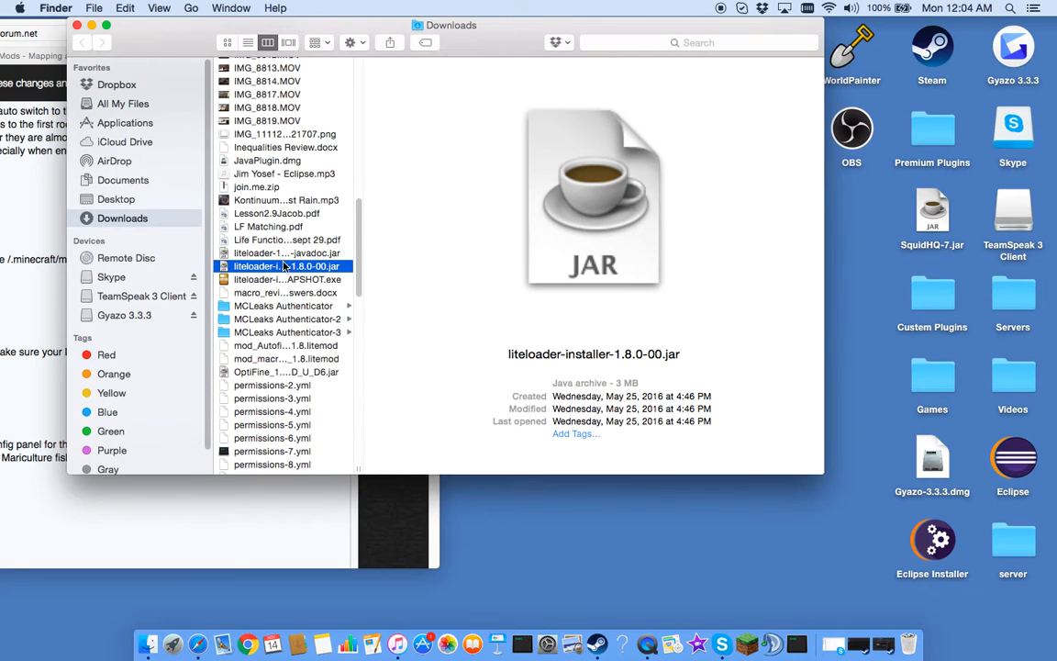
drag(286, 266, 853, 56)
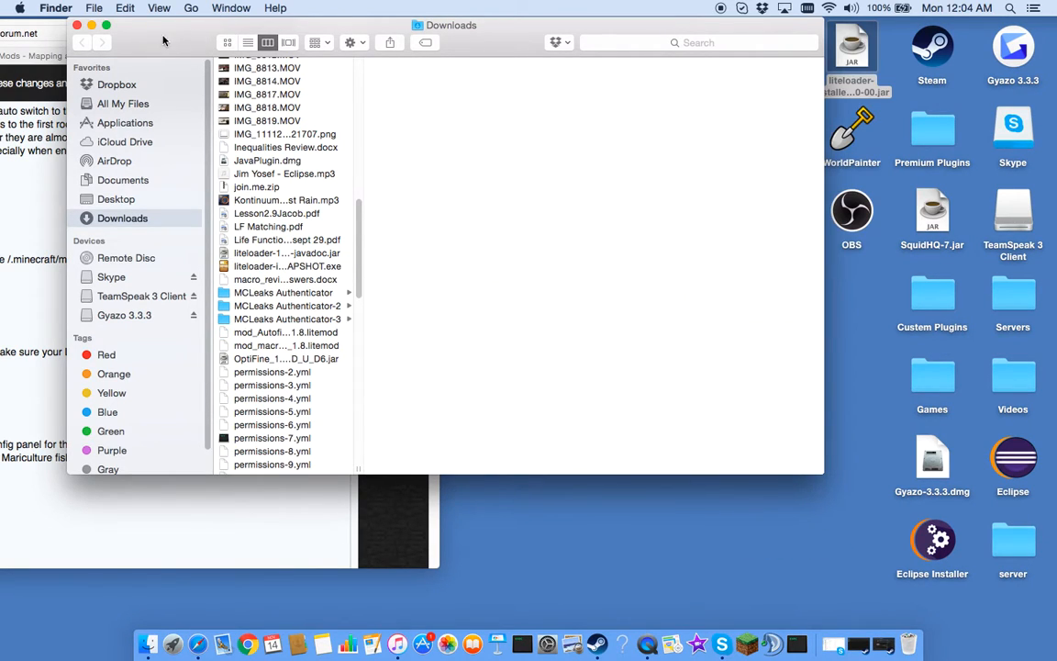
click(350, 34)
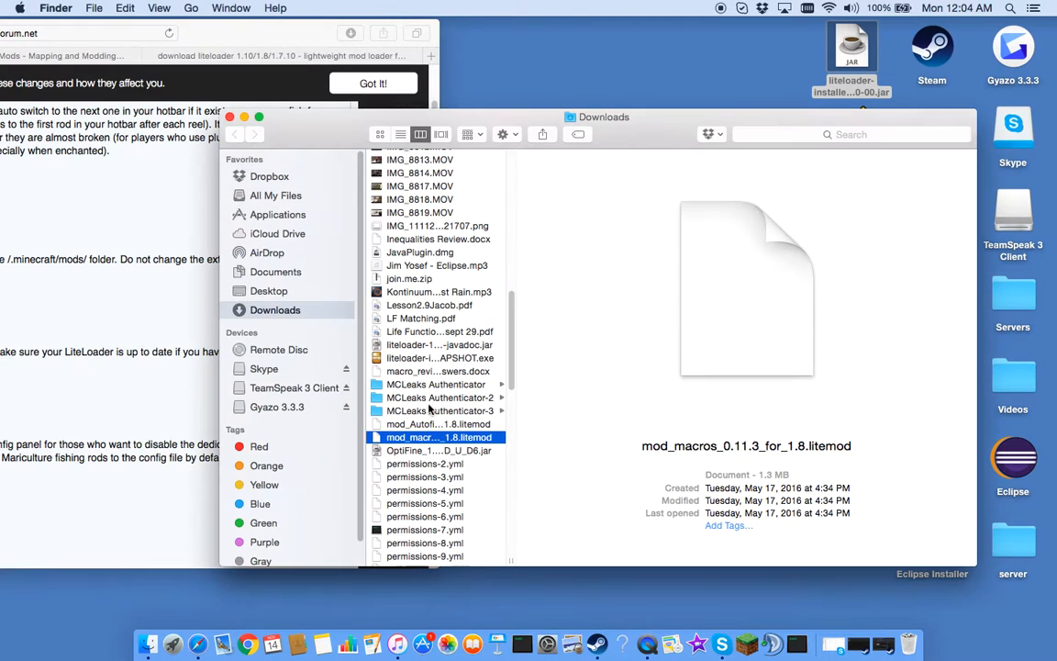
click(439, 437)
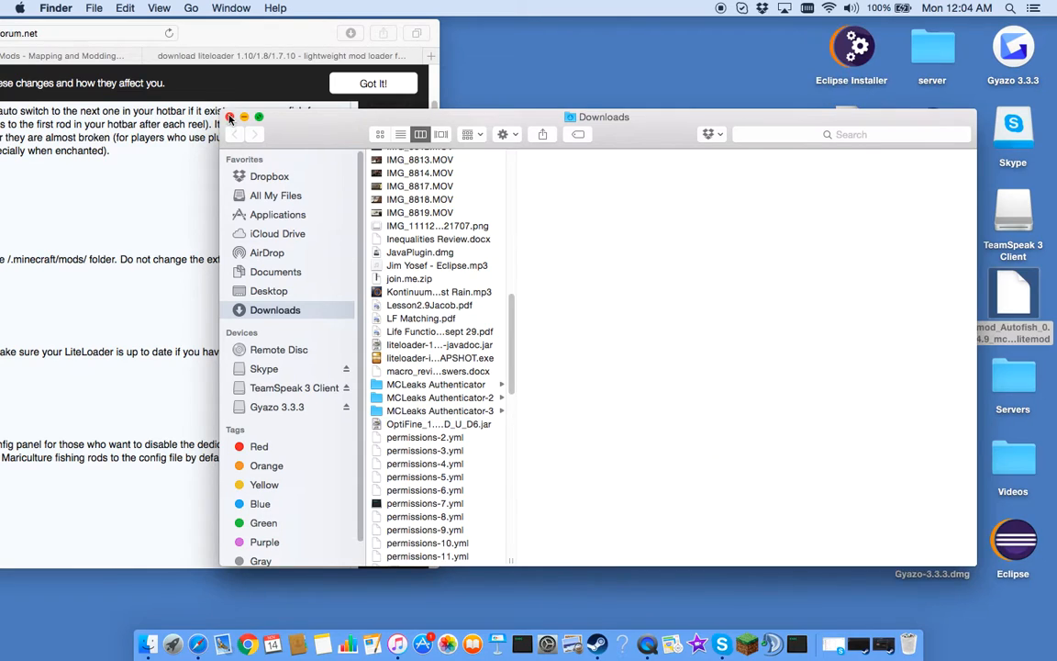
click(230, 117)
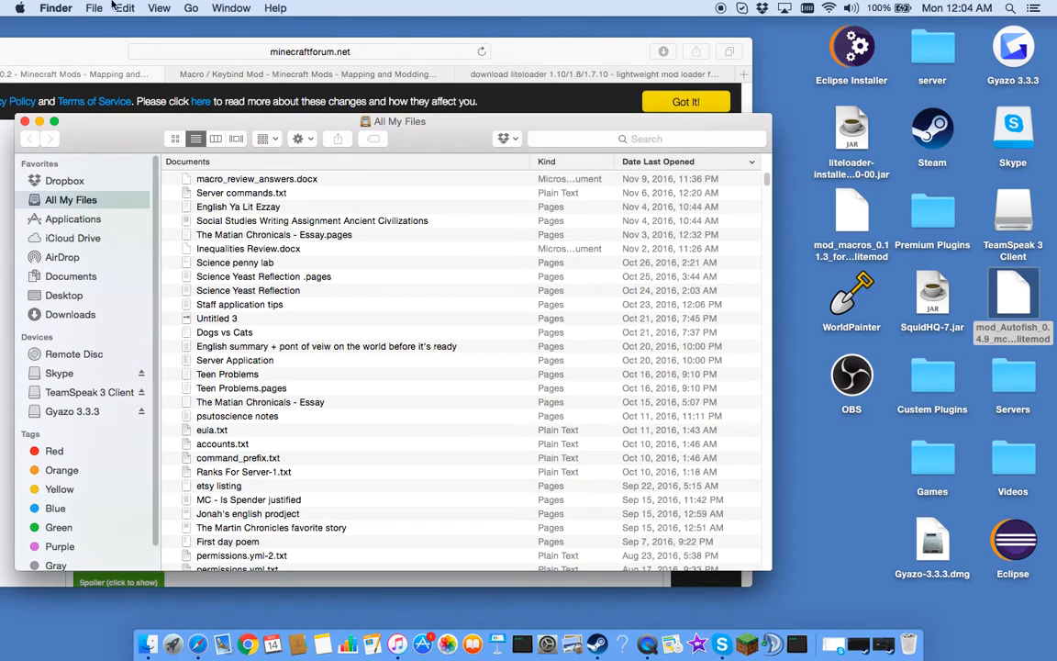
Step: Review the Macros, Autofish and JSON files in 1.8-LiteLoader1.8, then launch the desktop installer
click(191, 7)
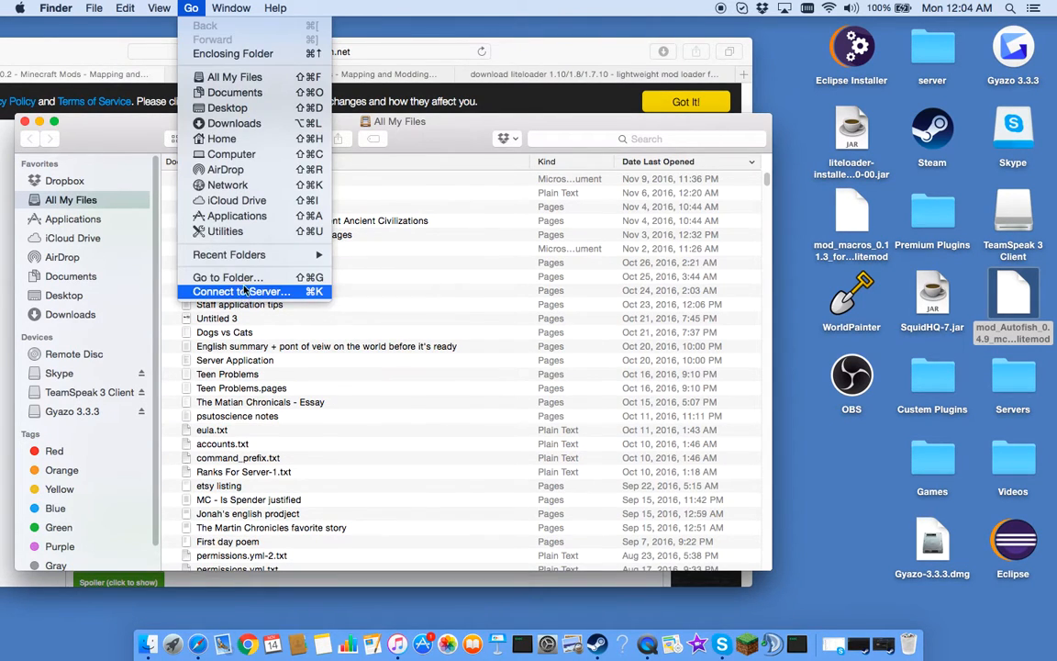
mouse_move(228, 277)
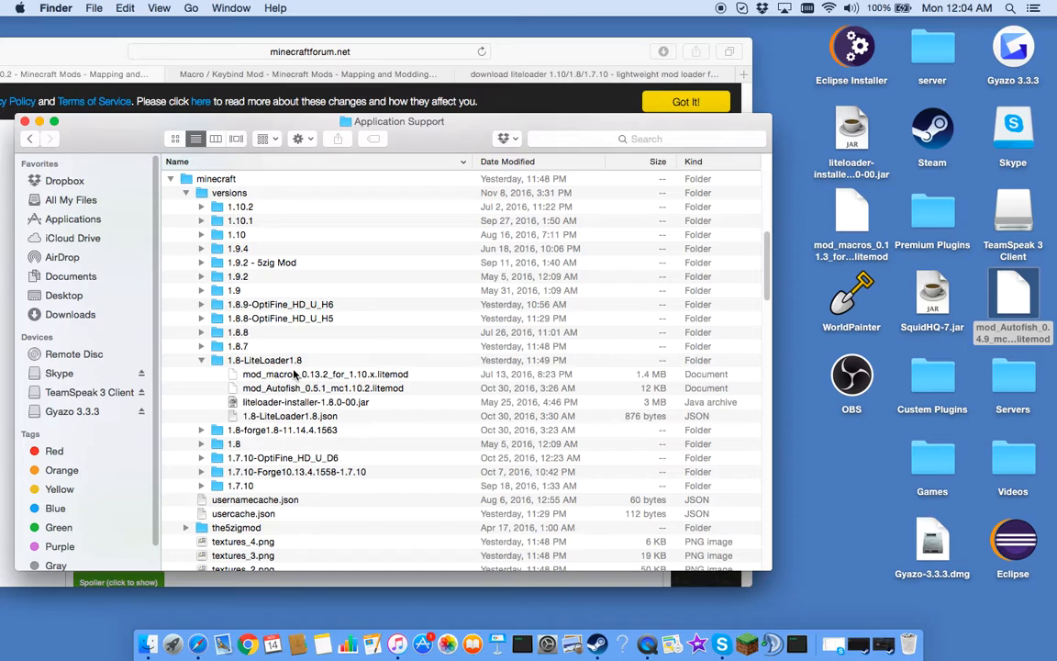
click(325, 373)
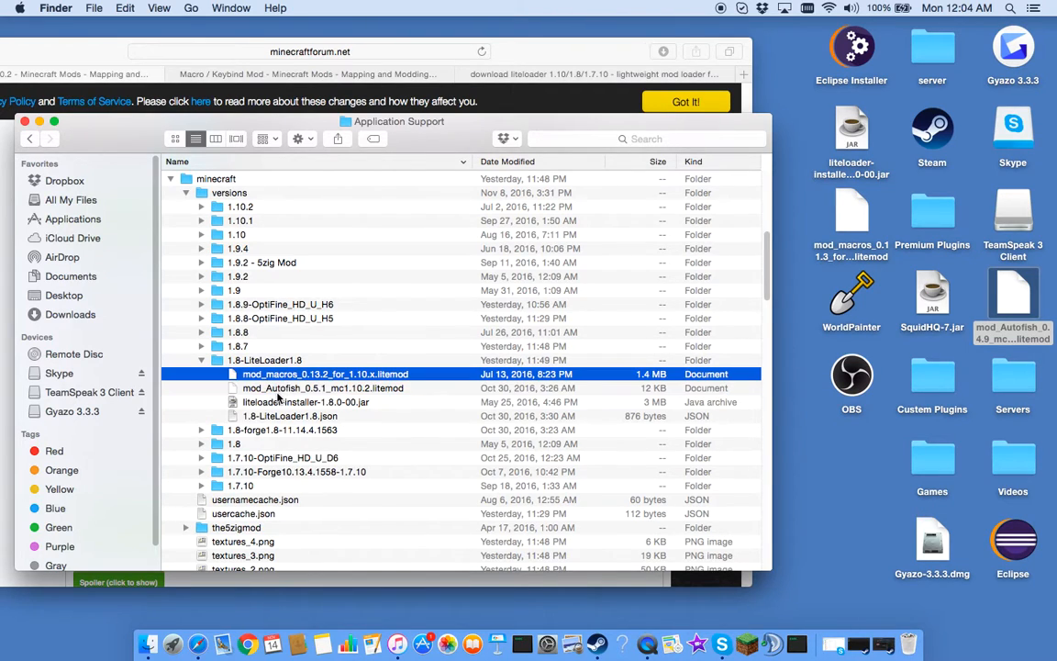
click(322, 387)
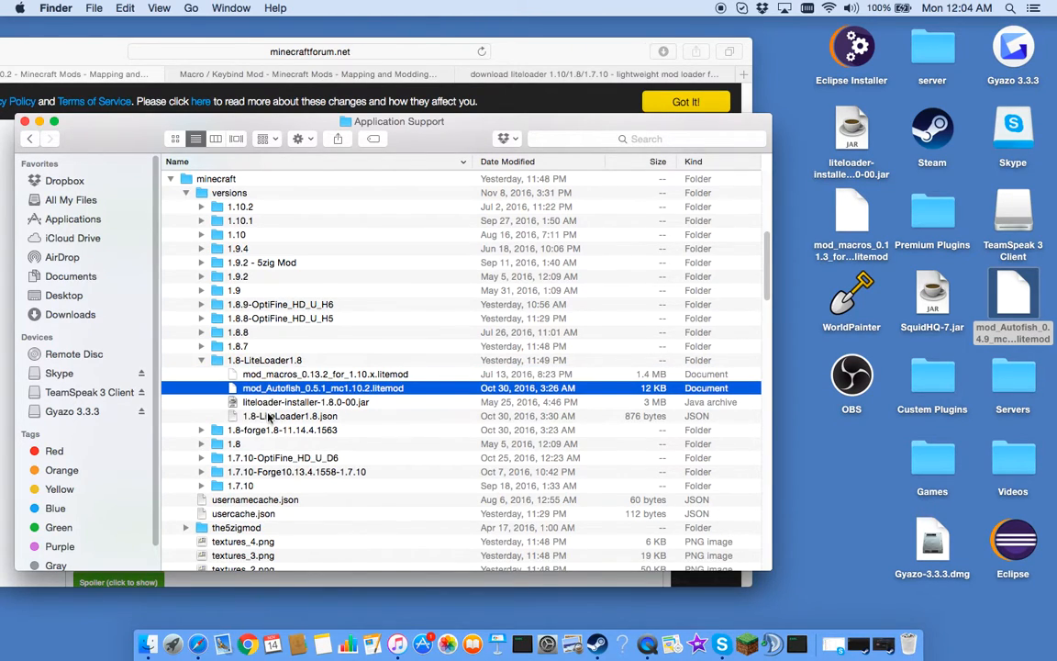
click(290, 416)
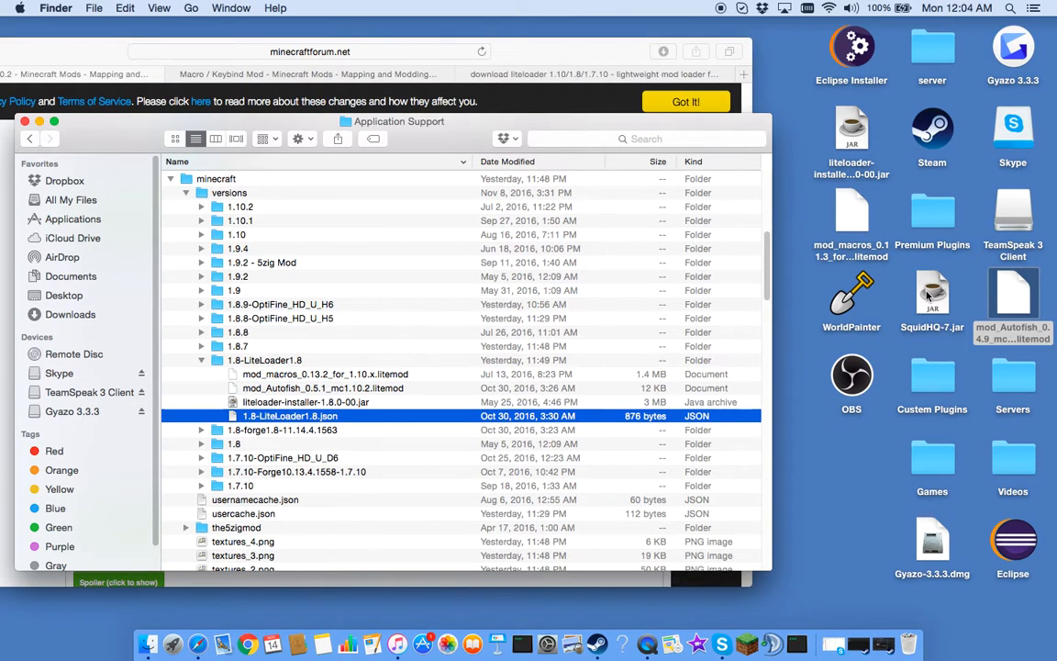
click(851, 132)
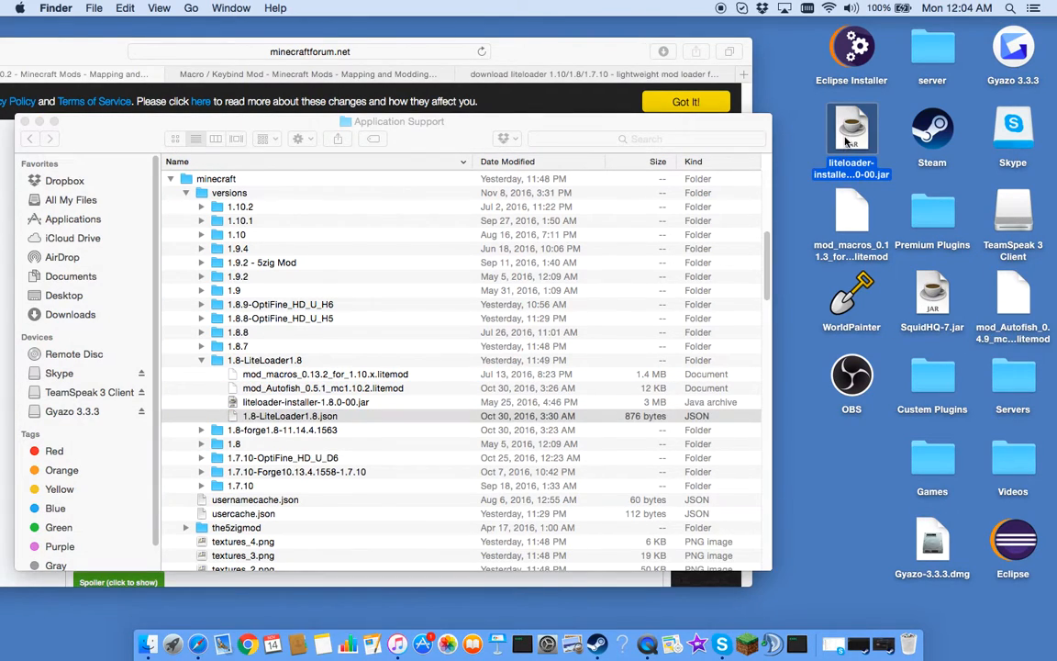
double_click(850, 131)
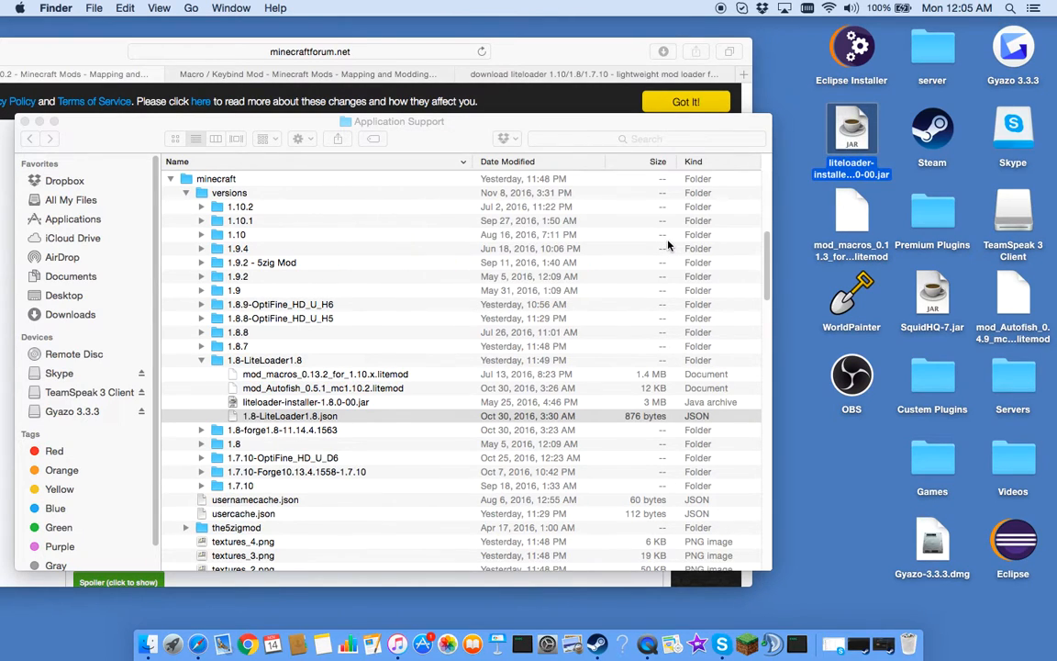
Step: Choose Install LiteLoader, extending from 1.8 with profile name LiteLoader 1.8
click(265, 360)
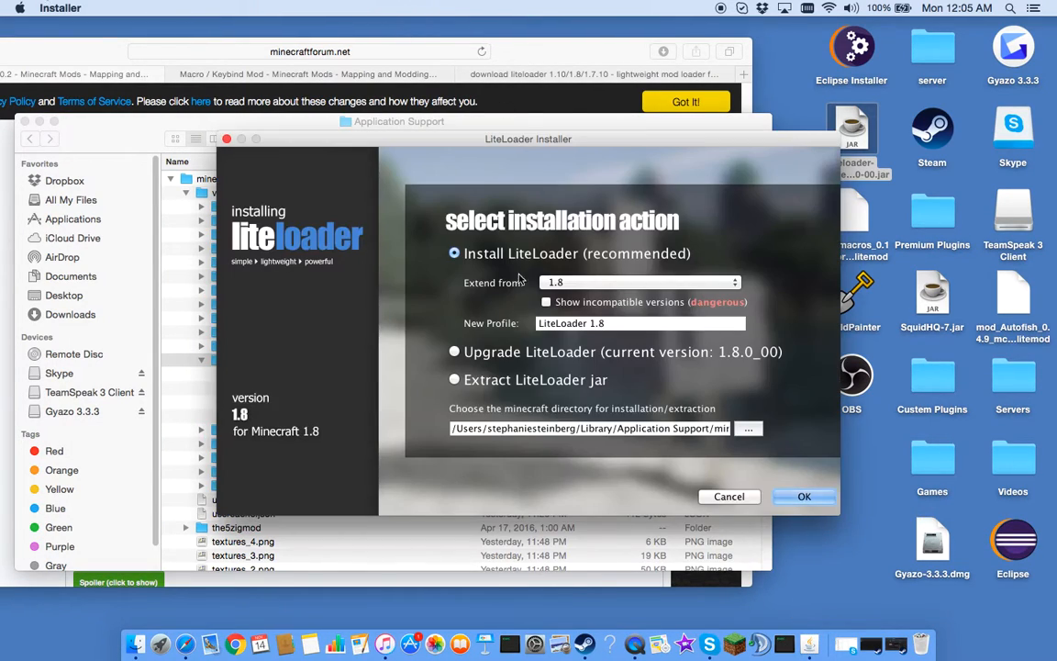
click(639, 282)
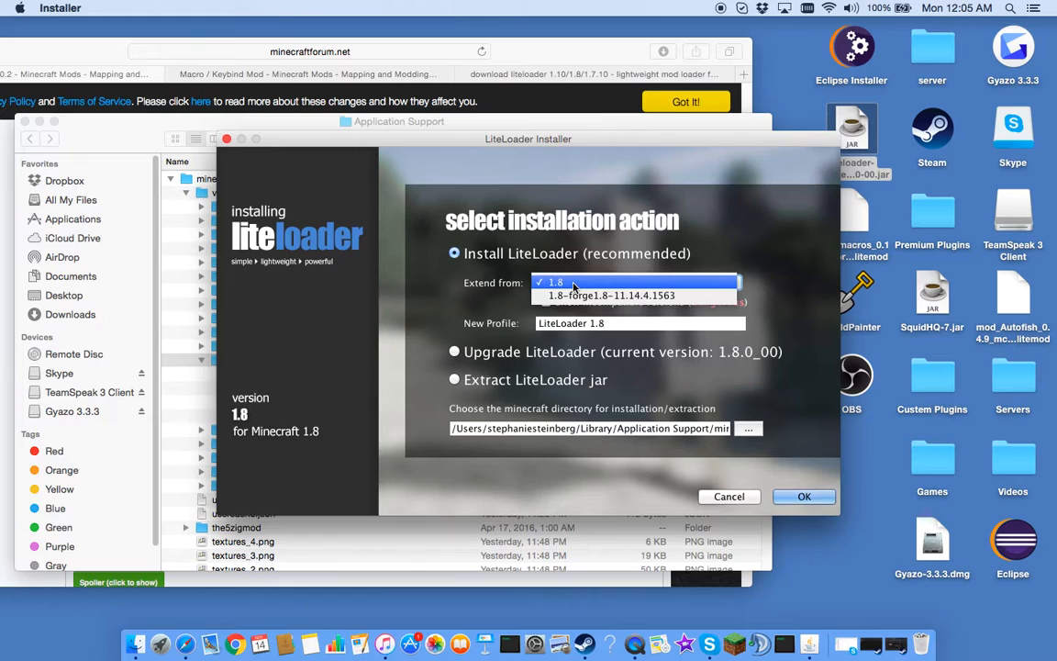
click(555, 281)
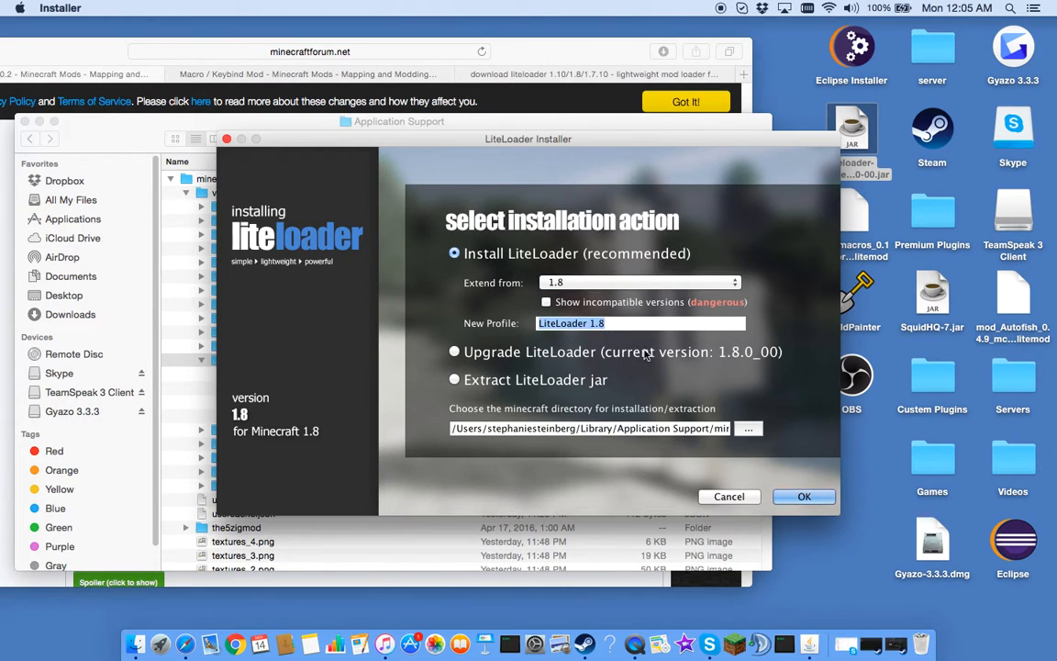
mouse_move(712, 442)
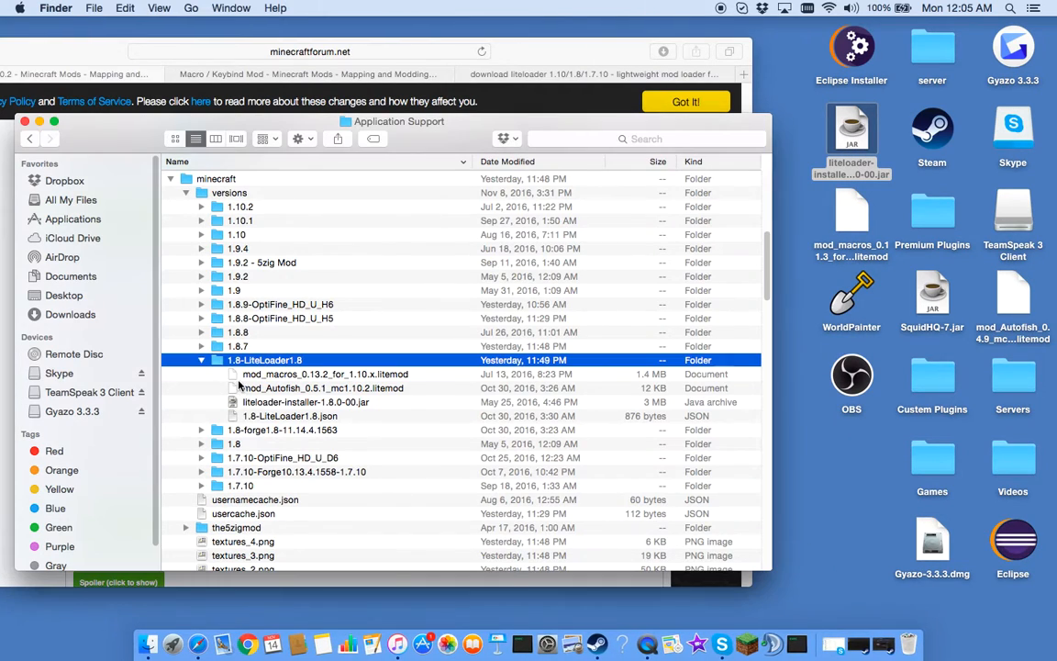
Step: Select the macros litemod and toggle the 1.8-LiteLoader1.8 folder, leaving it collapsed
click(325, 373)
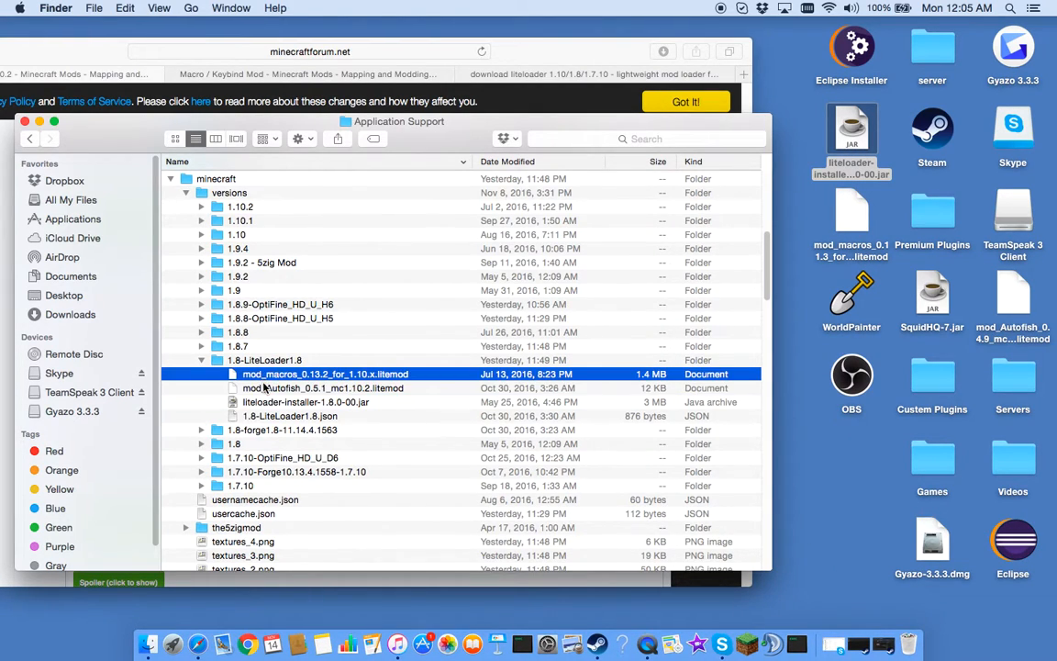
click(201, 360)
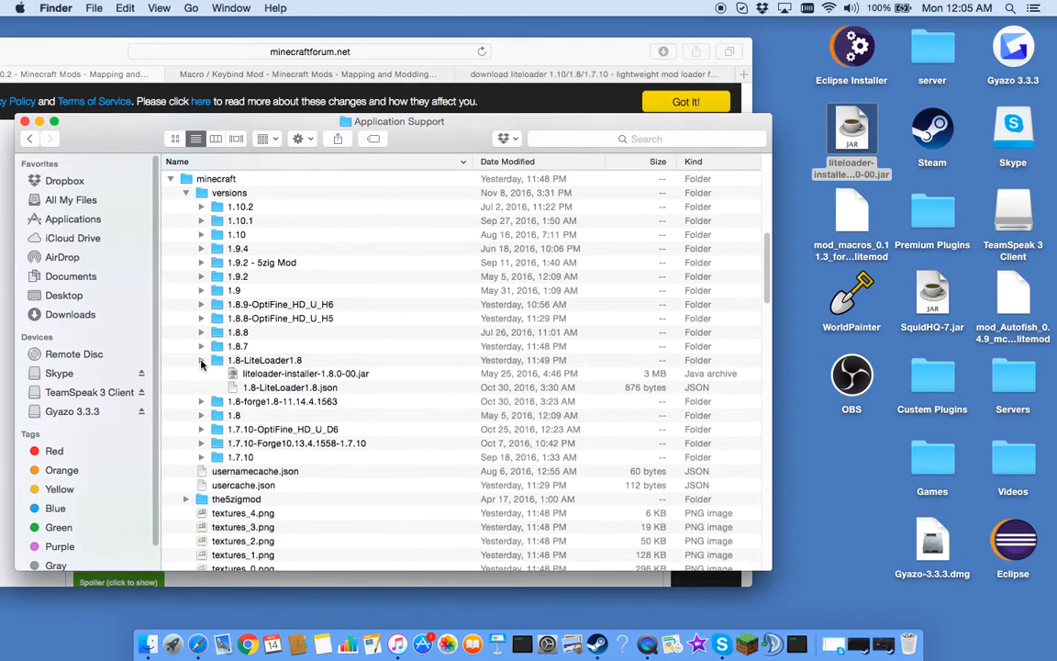
click(201, 360)
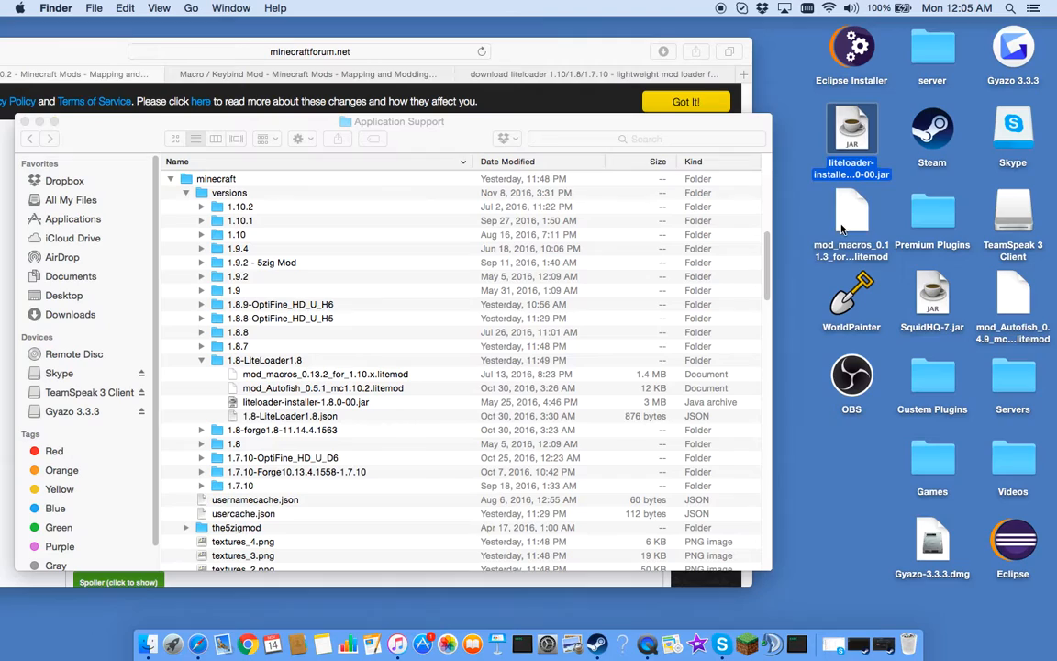
click(852, 211)
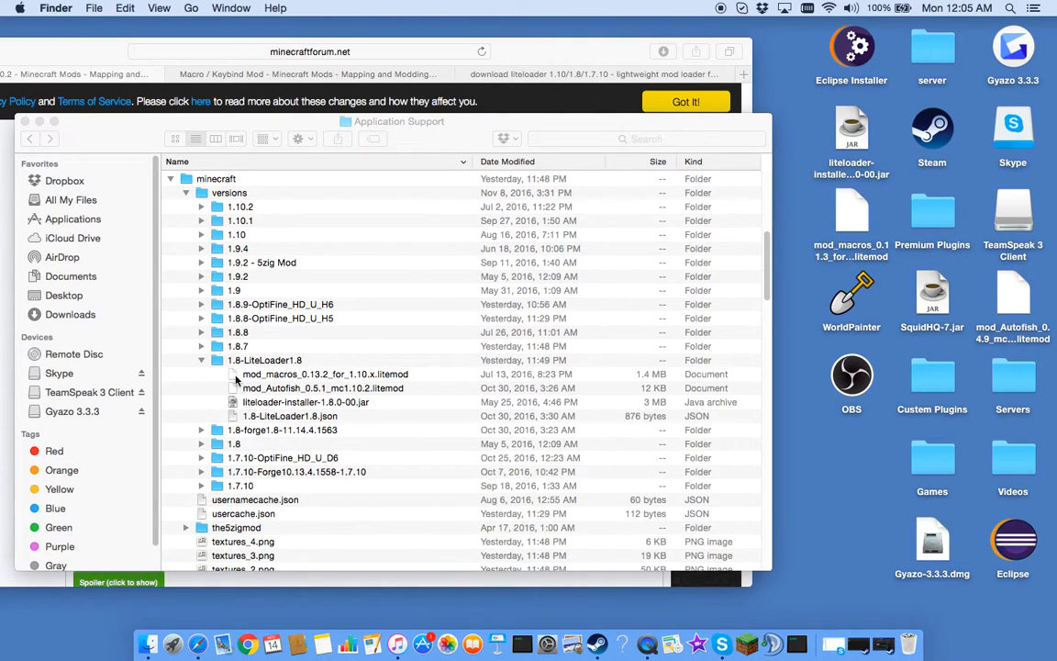
click(201, 360)
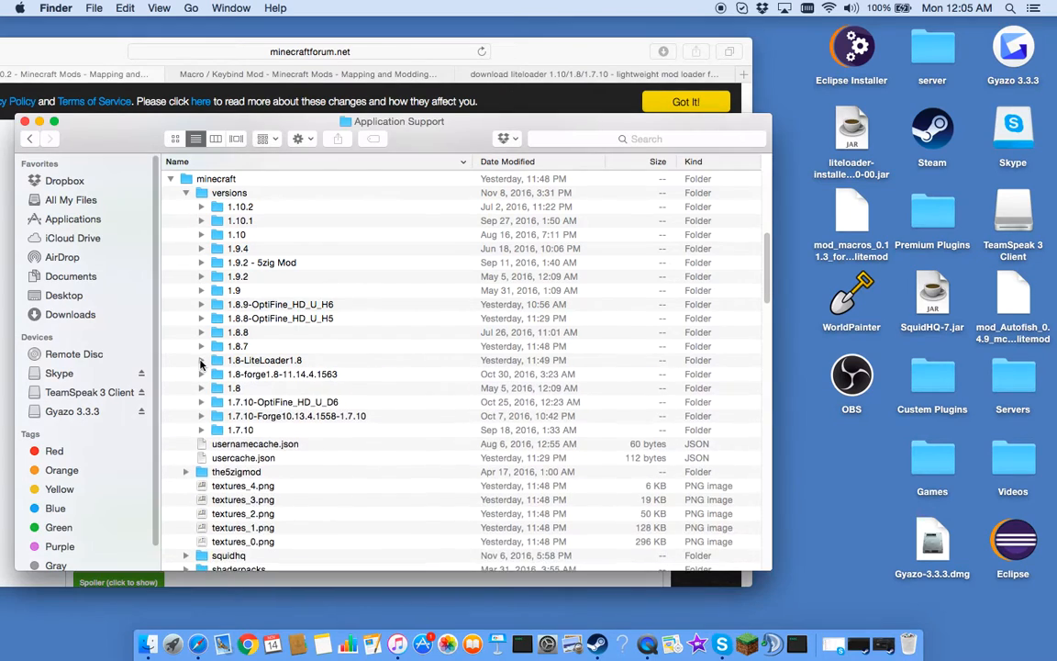
click(201, 359)
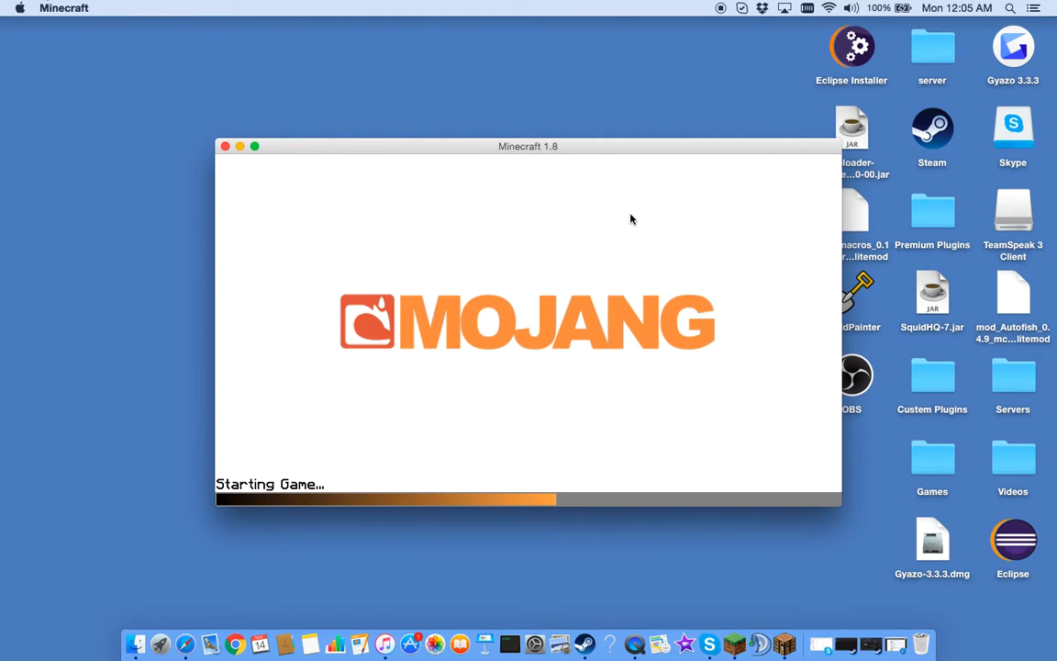
mouse_move(815, 317)
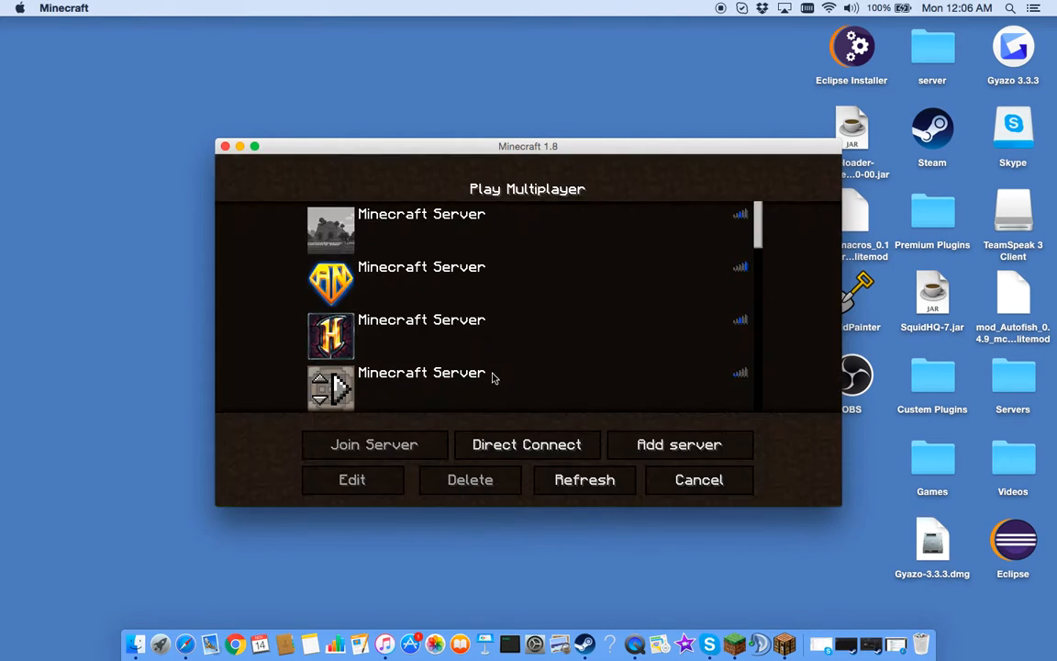
Step: Pick the fourth server in the multiplayer list to join
click(374, 444)
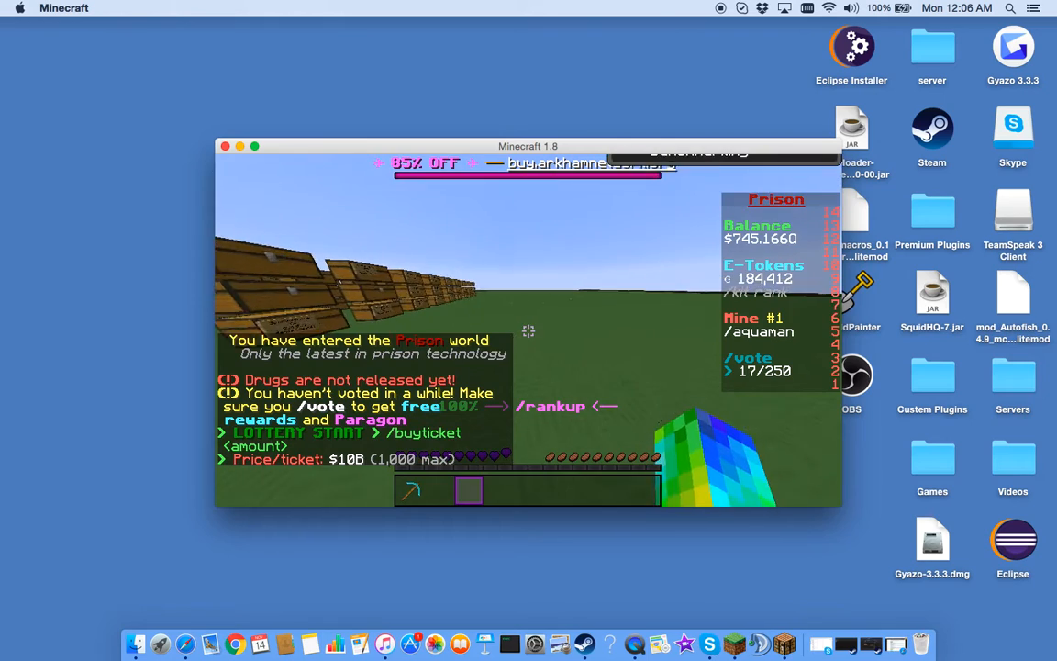
Step: Pause with Escape and confirm the LiteLoader 1.8.0 badge showing 2 mods
key(Escape)
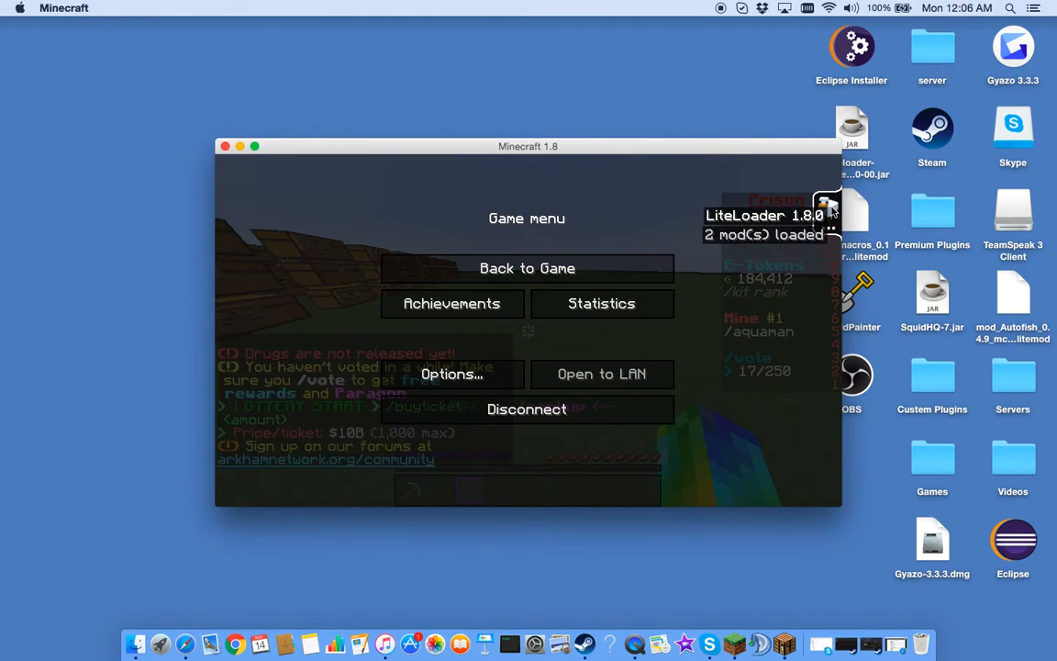
click(826, 207)
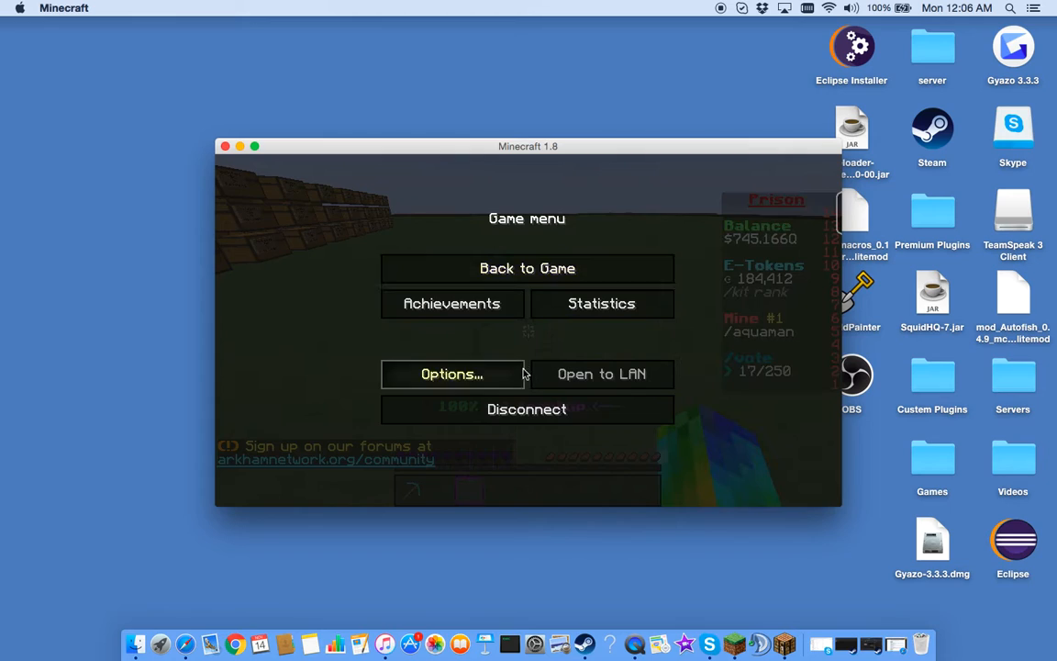
Step: Scroll Options > Controls down to Macro / Keybind Mod and enter Macro Settings
click(452, 374)
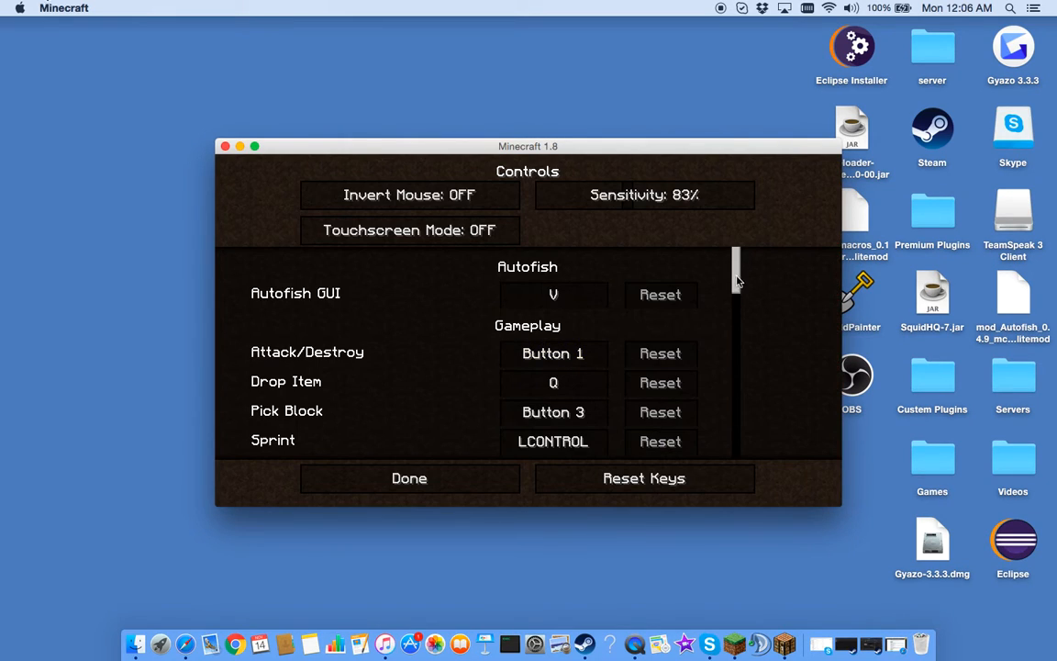
scroll(down, 3)
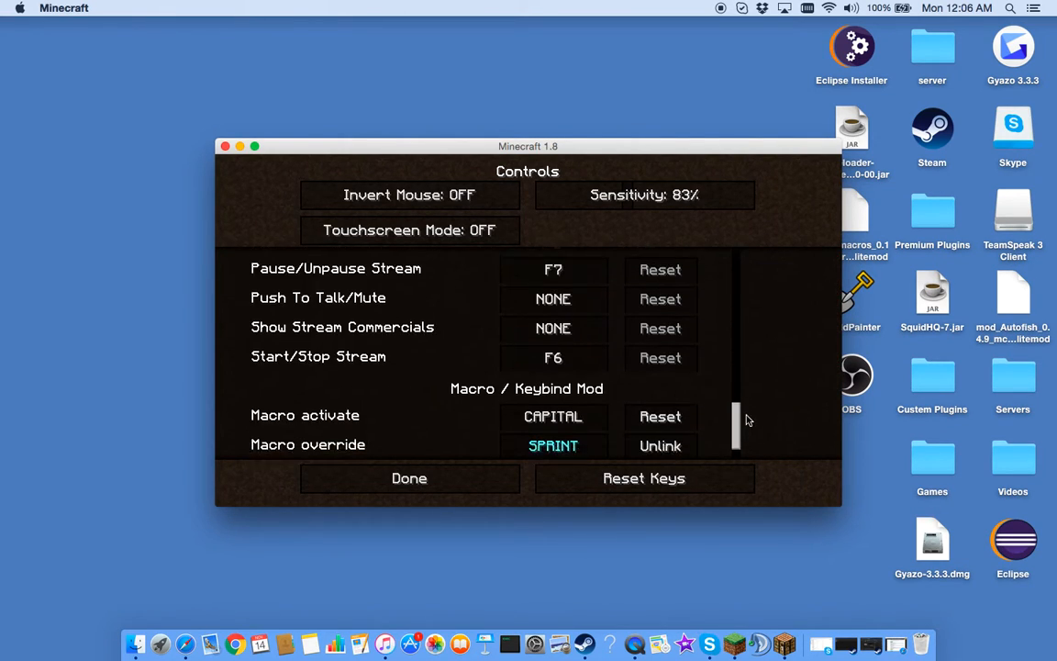
scroll(down, 3)
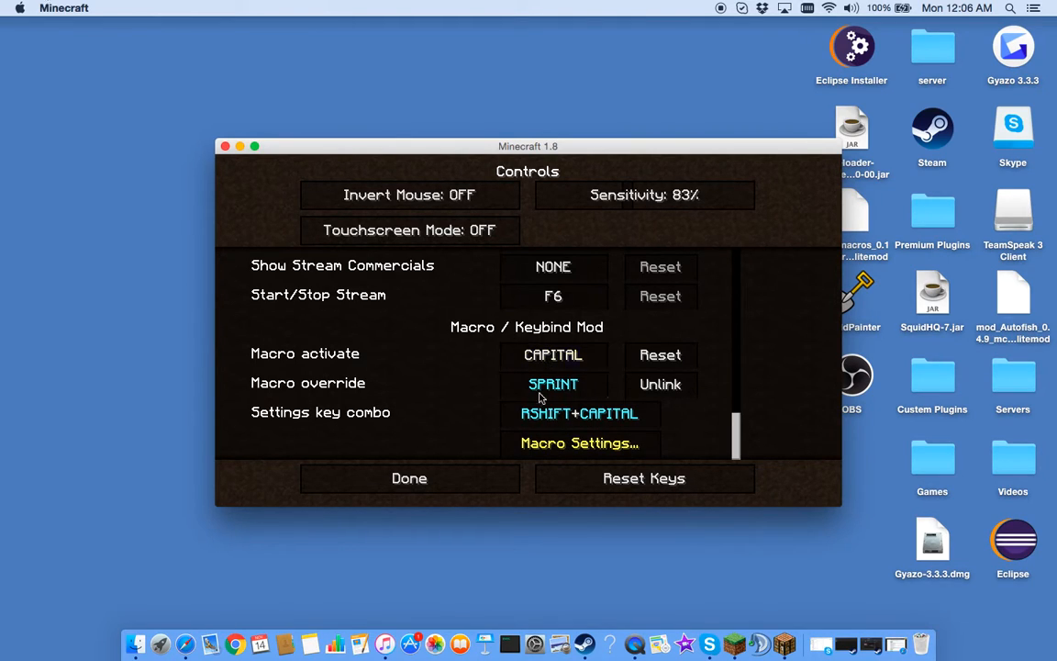
click(553, 383)
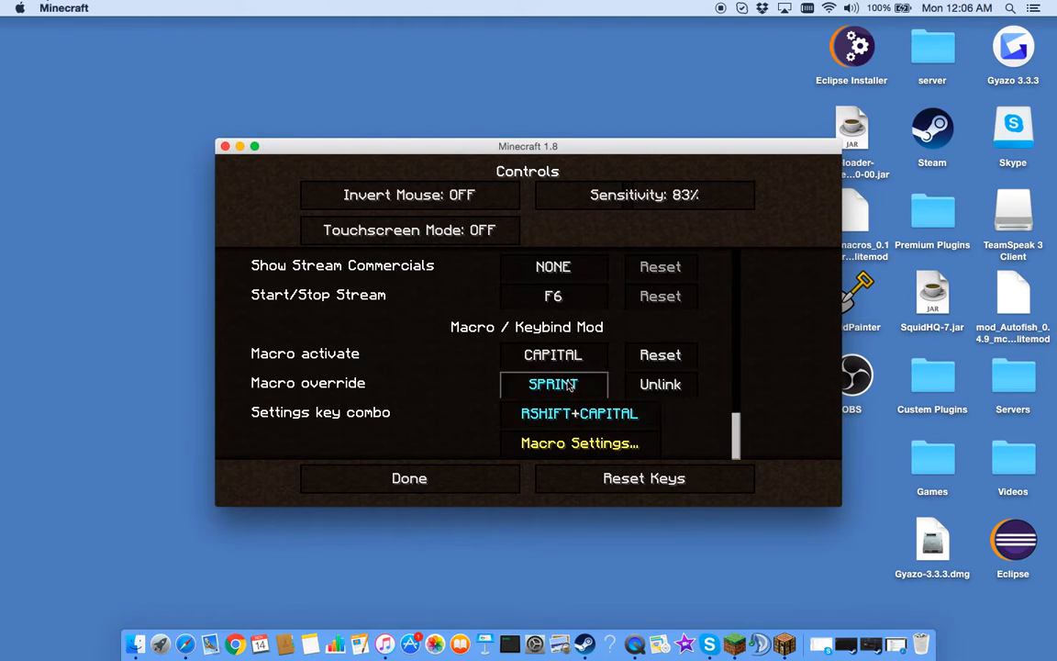
click(579, 442)
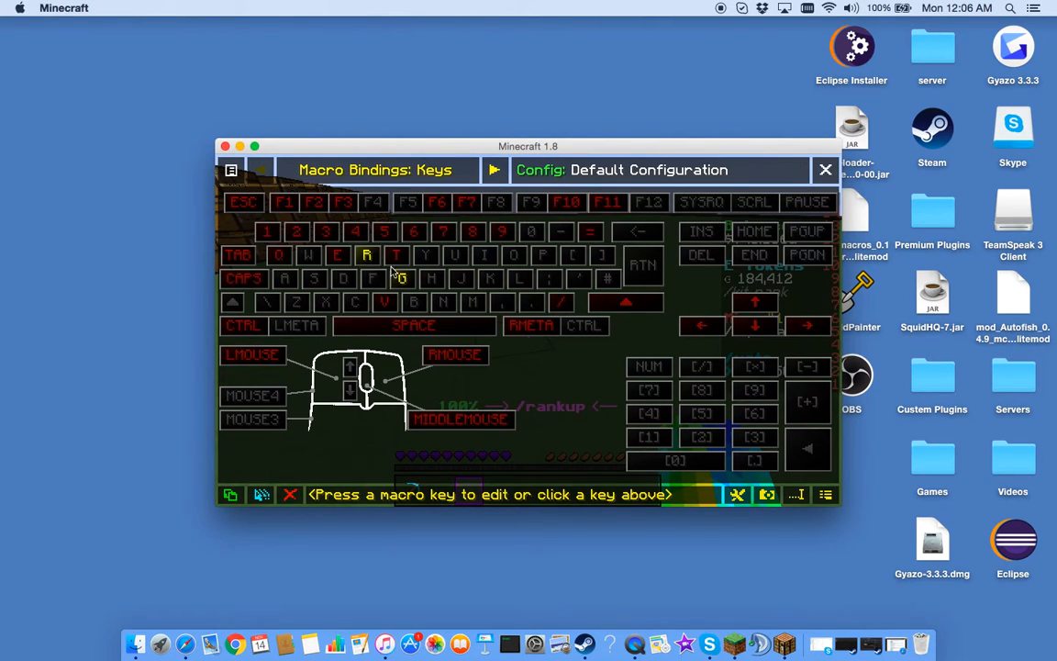
mouse_move(372, 259)
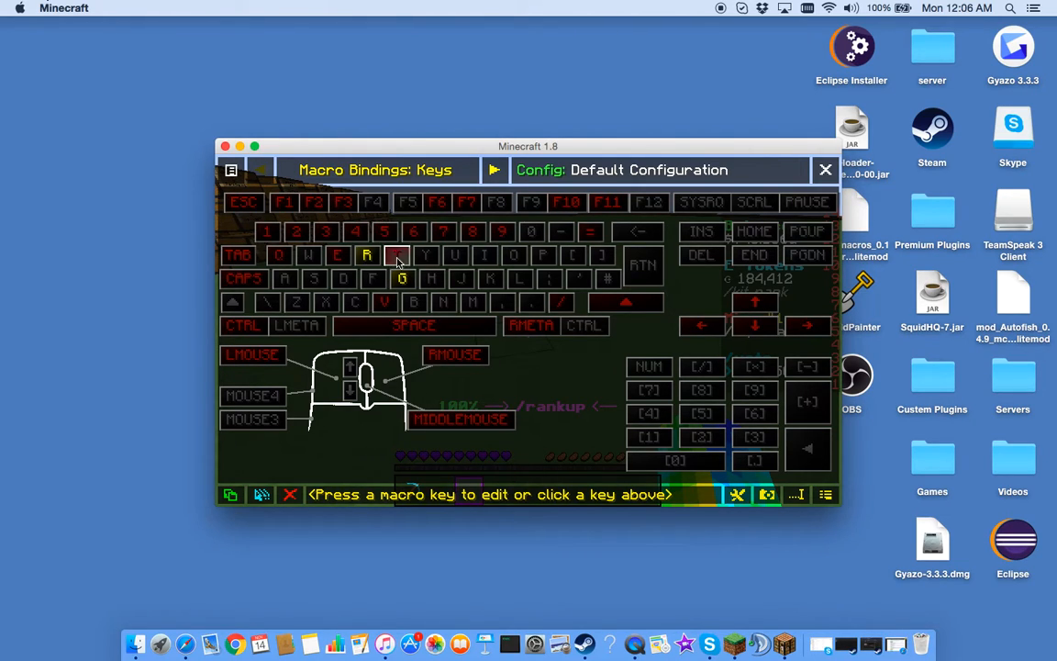
Step: Select the G key on the macro keyboard to edit its binding
click(401, 278)
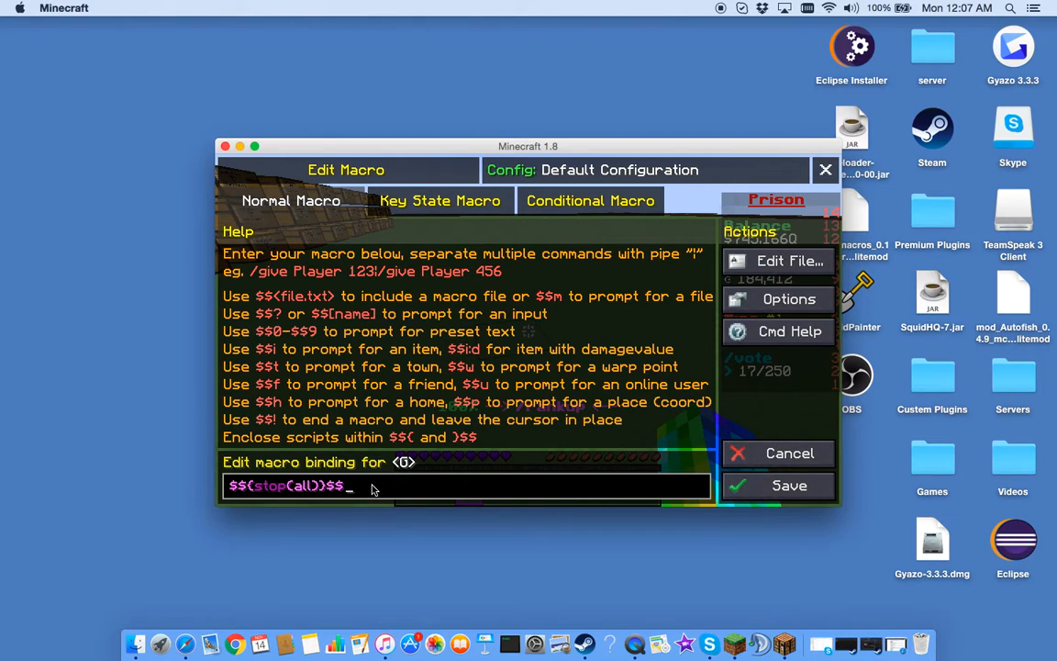
mouse_move(436, 436)
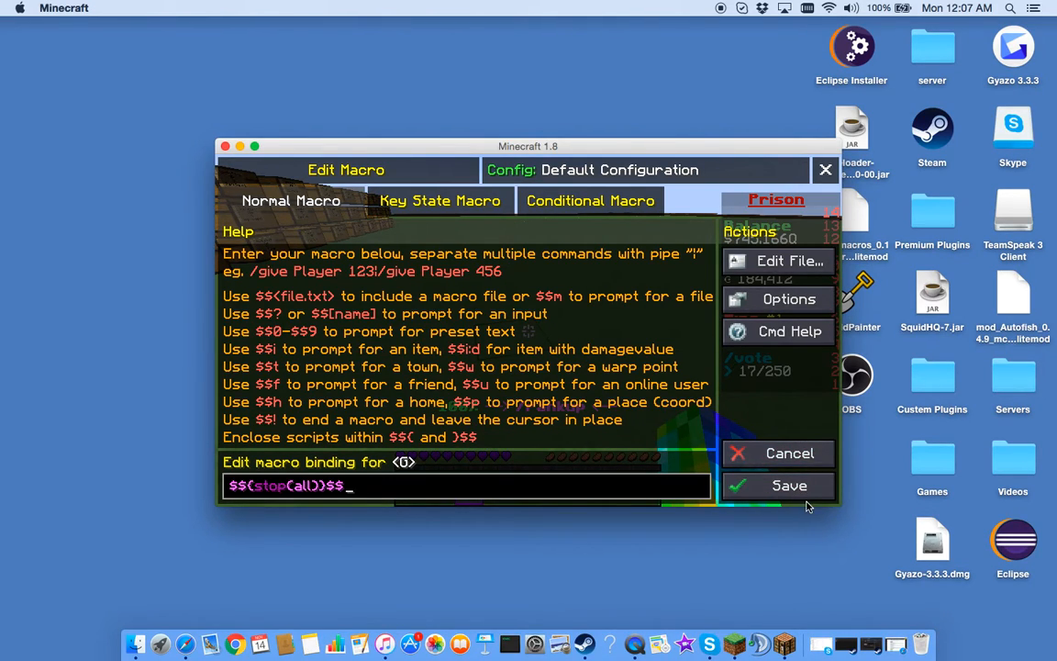
mouse_move(702, 487)
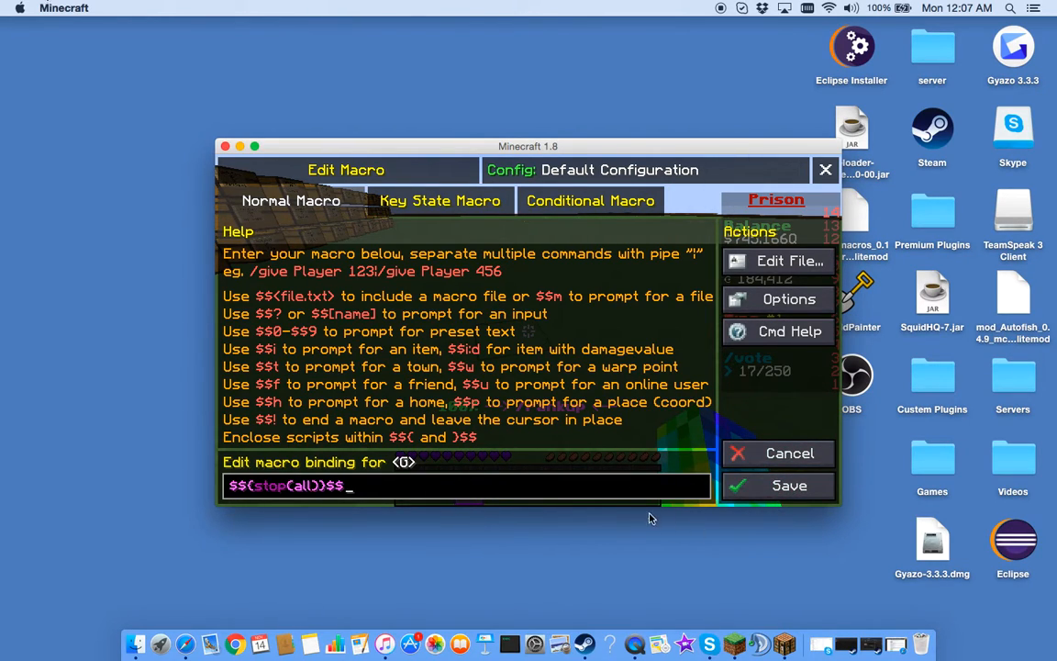
Step: Save the G stop binding, bind A to Fishing Macro.txt, and open it for editing
click(788, 484)
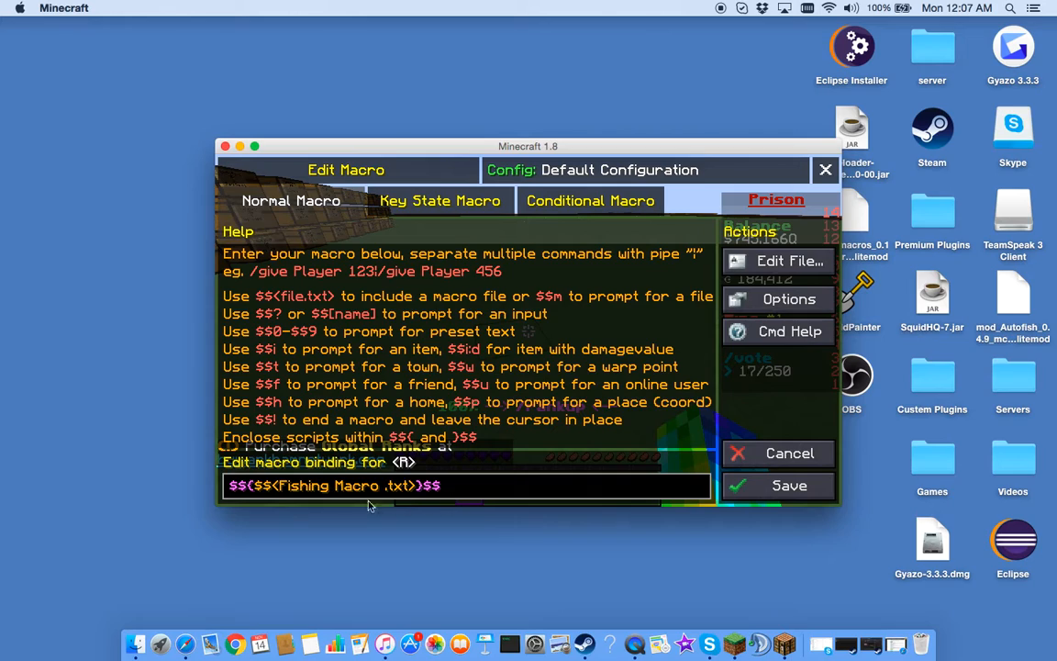
mouse_move(472, 510)
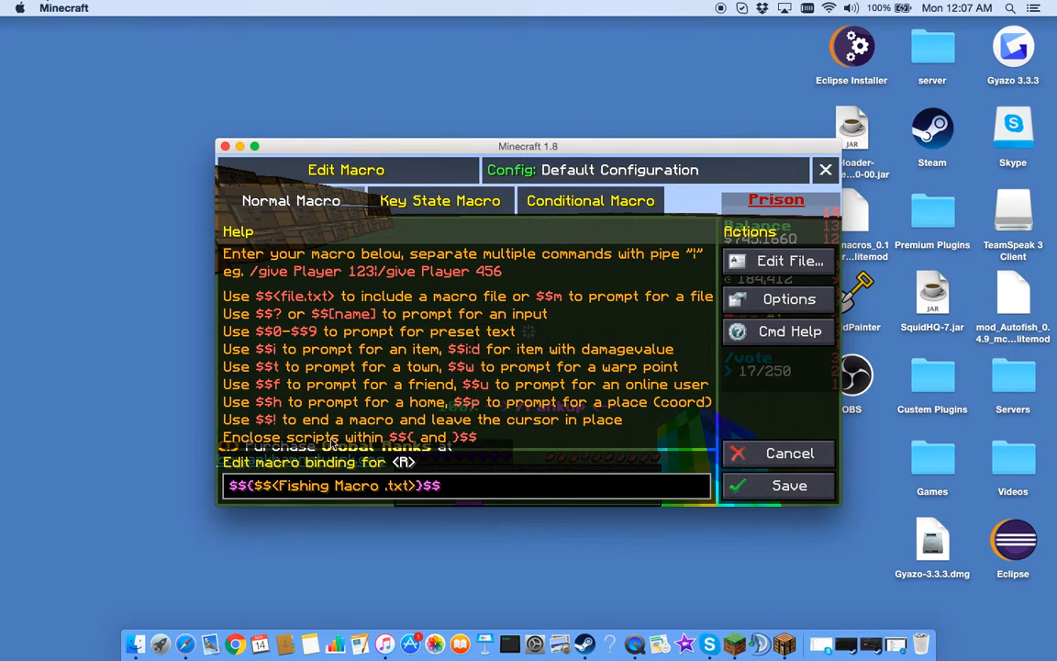
mouse_move(787, 299)
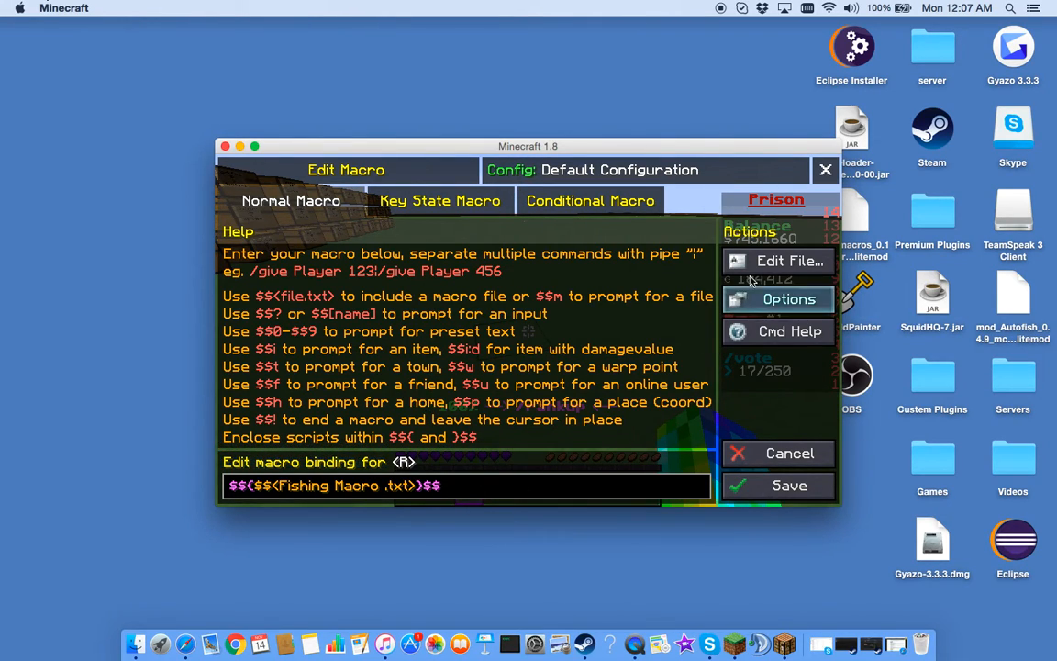
click(789, 261)
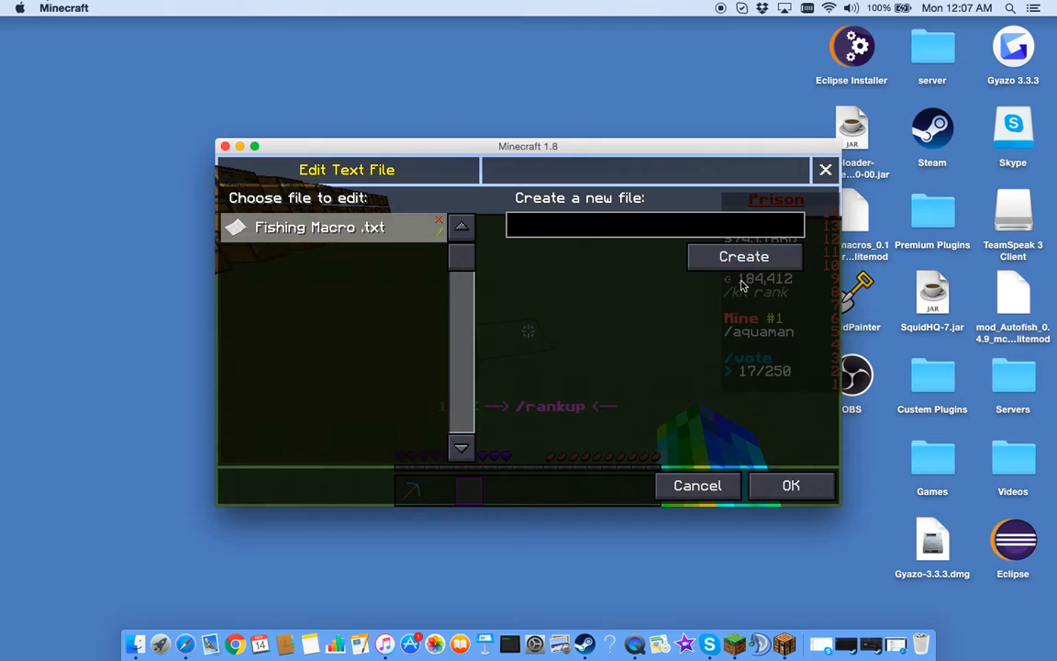
mouse_move(546, 264)
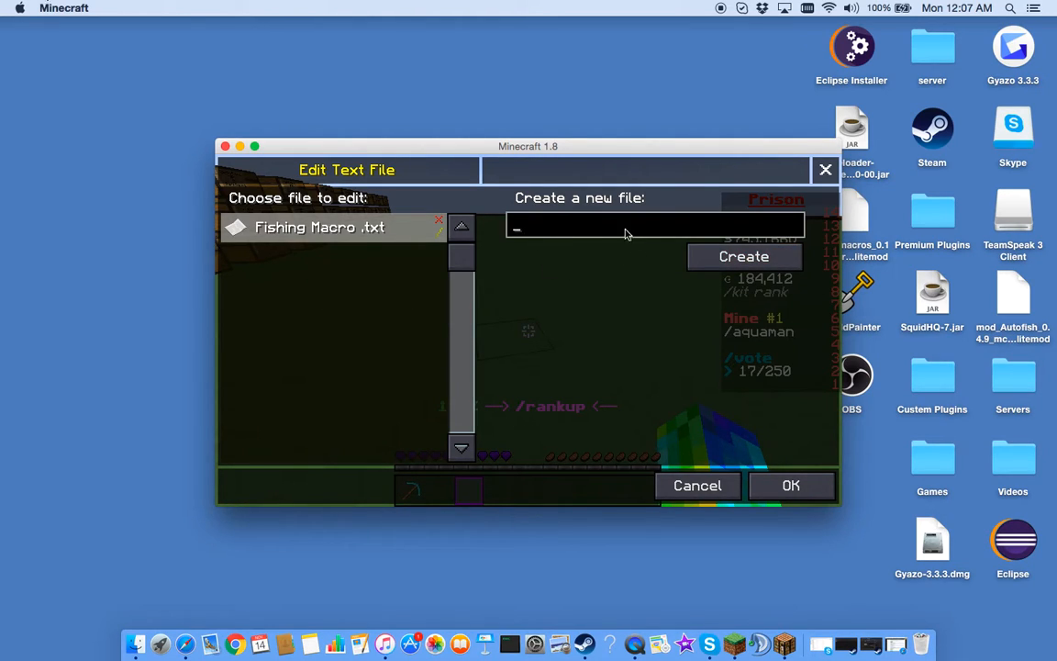
text(4)
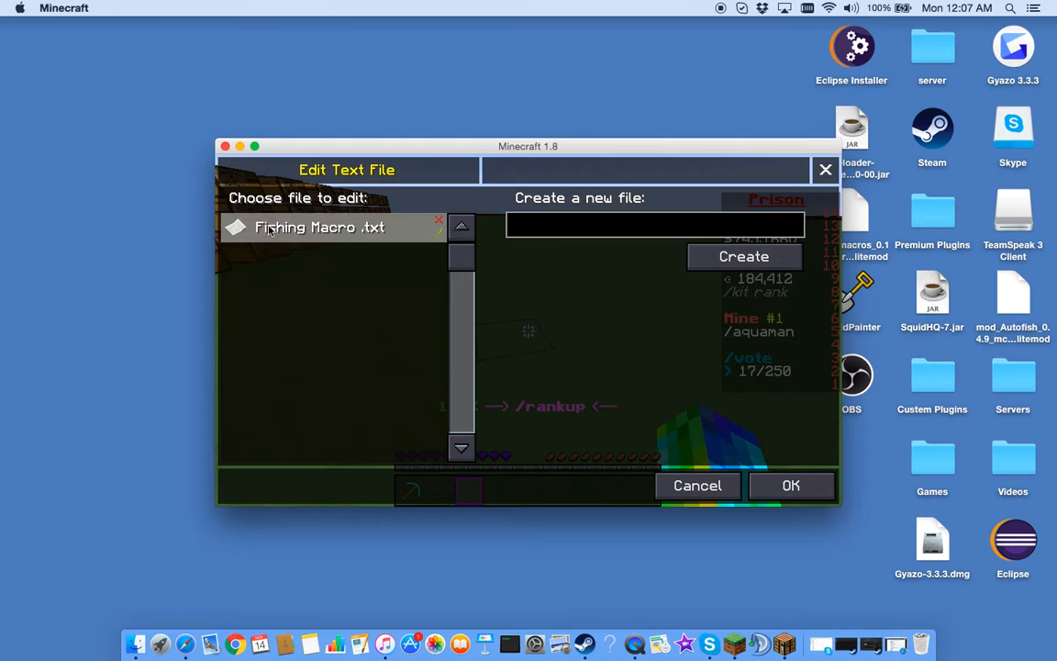
mouse_move(247, 237)
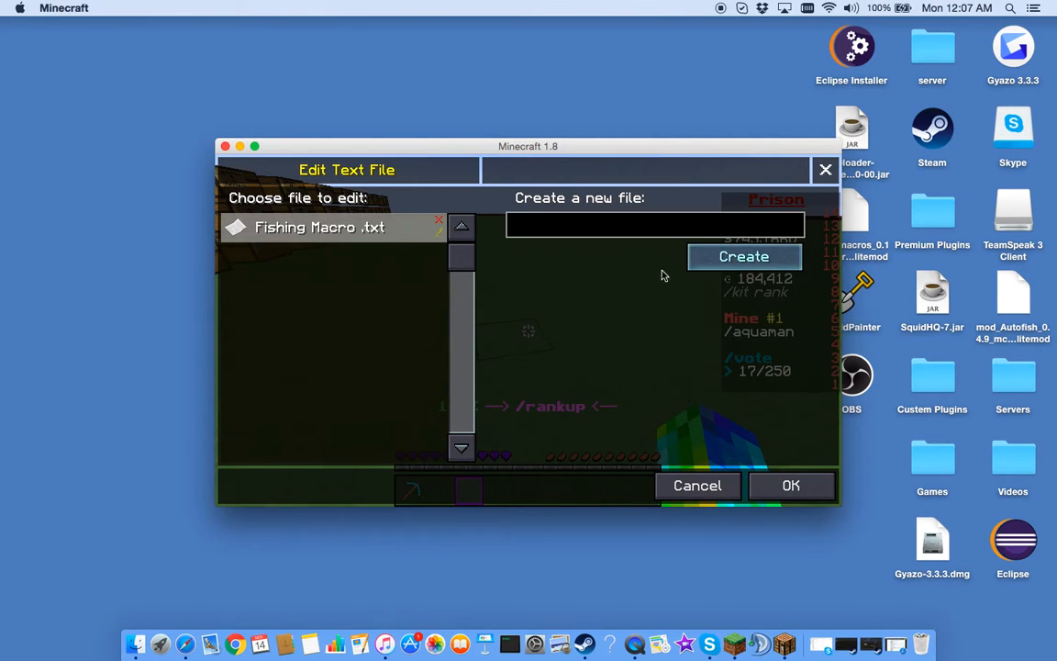
mouse_move(395, 234)
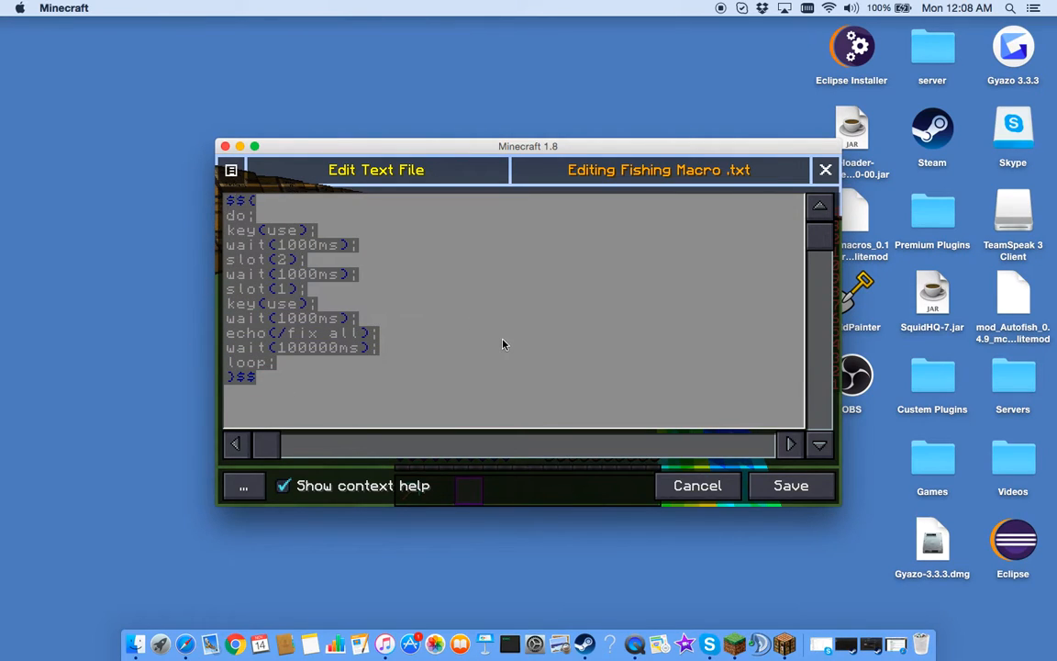
Step: Save the looping fishing script in Fishing Macro.txt and close the editor
click(234, 215)
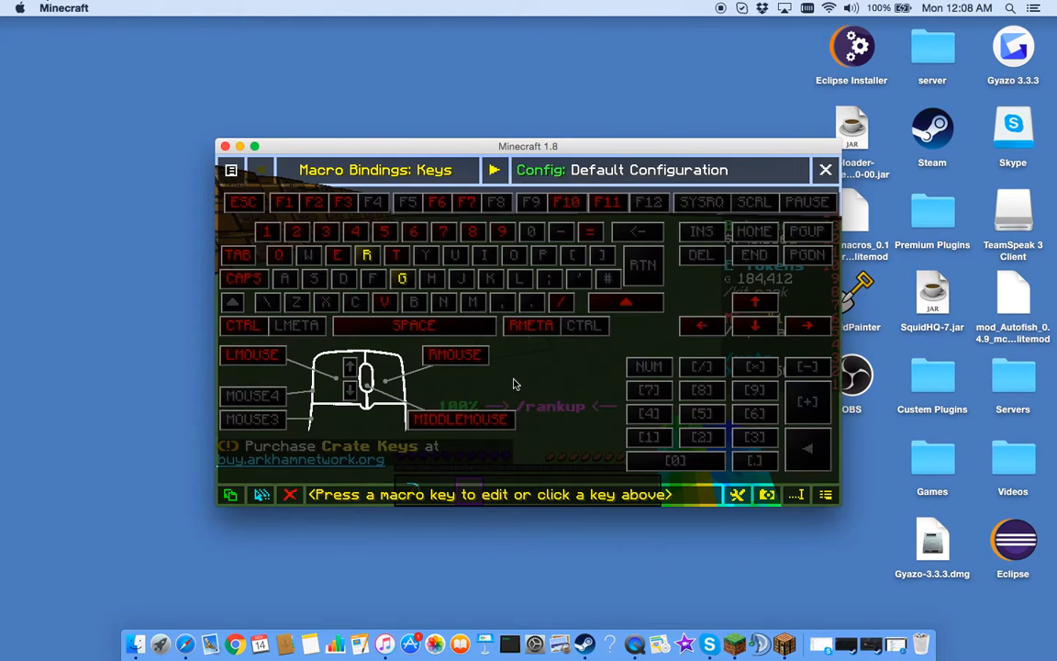
Step: Close the macro bindings screen and travel to the Plots world beside the pool
click(824, 169)
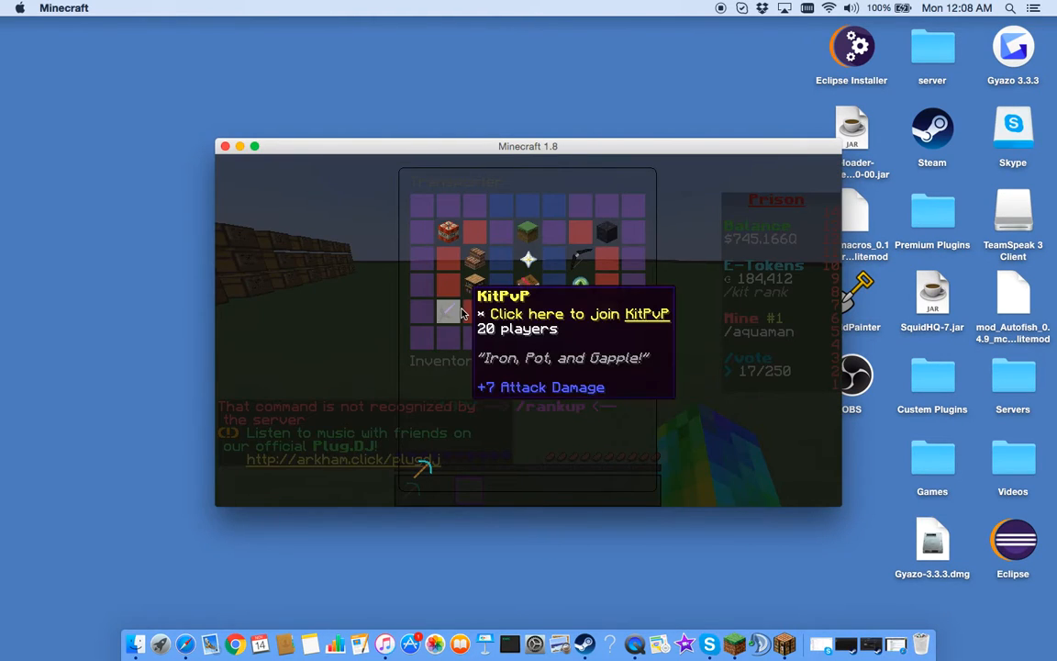
click(449, 312)
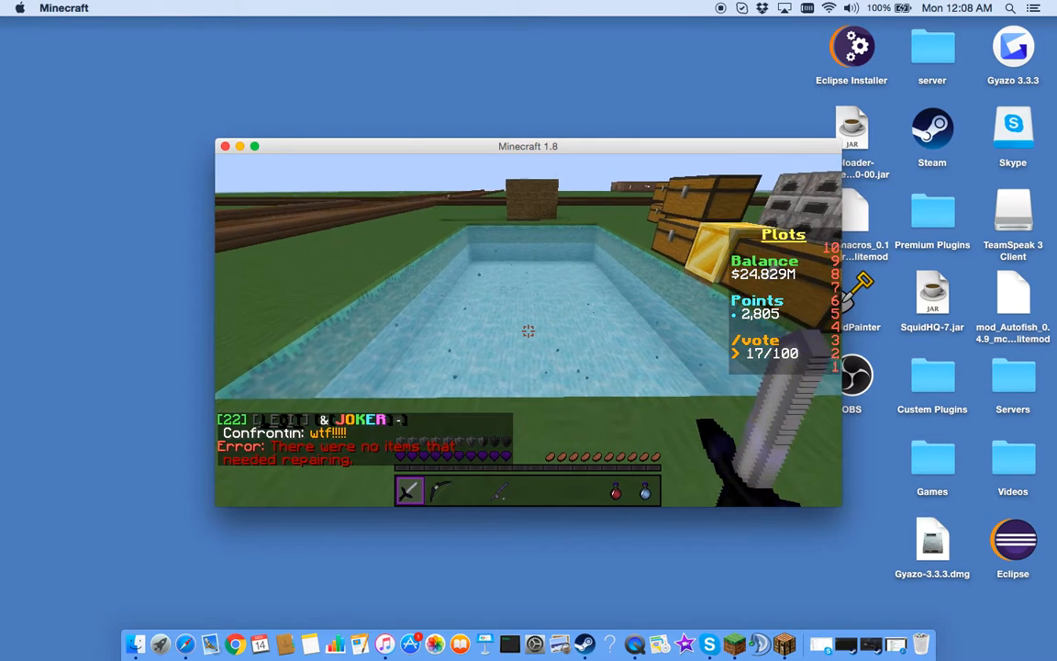
Step: Run the fishing macro to cast into the pool, then open the Game menu
key(e)
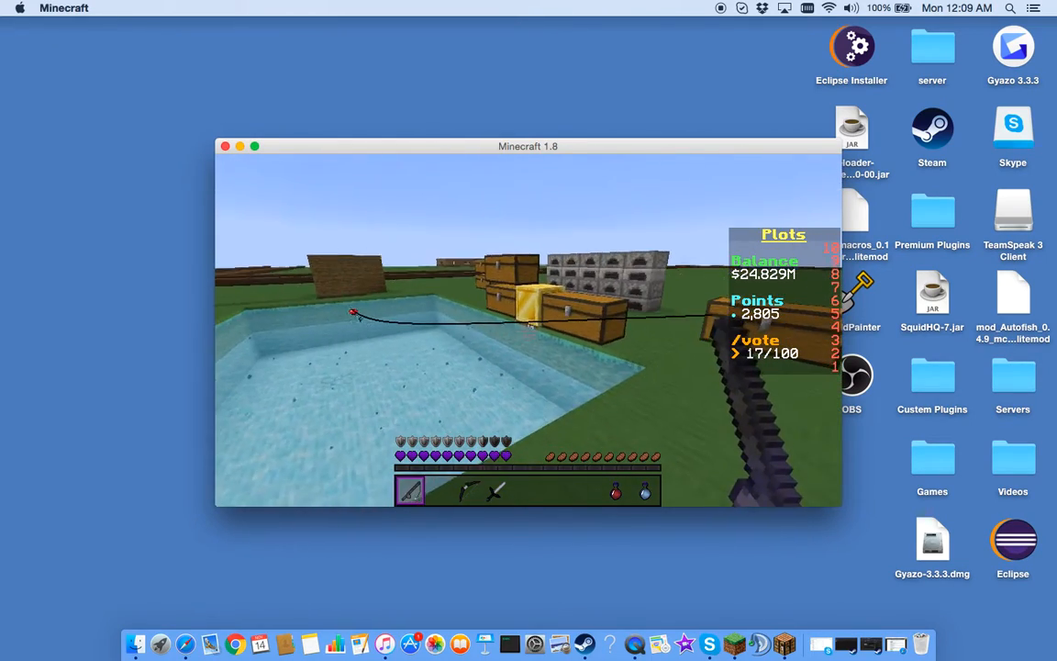
mouse_move(528, 330)
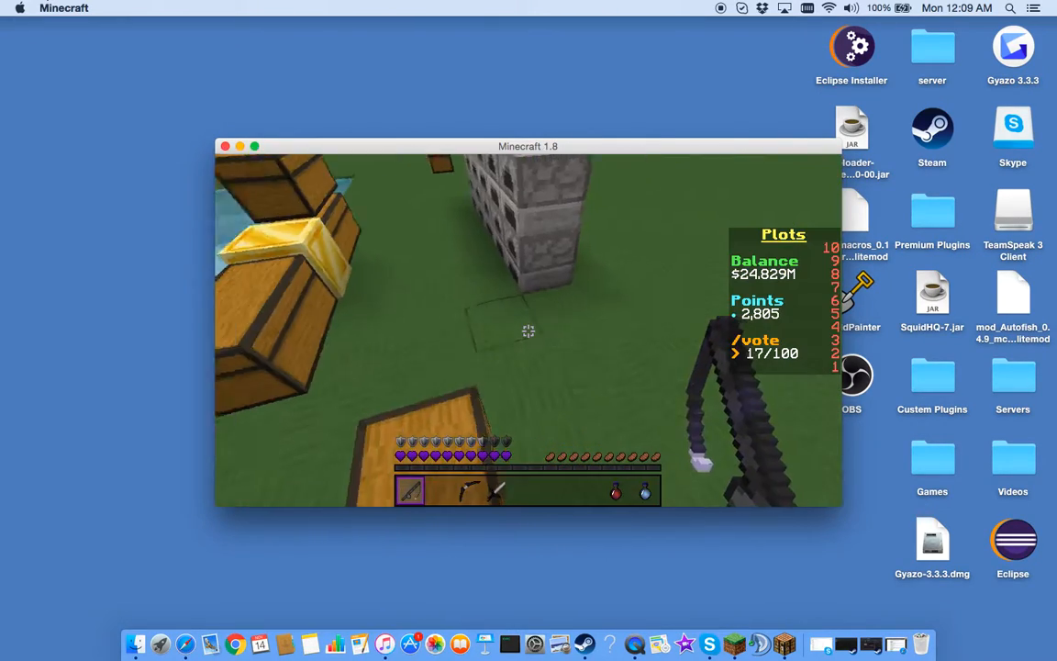
key(Escape)
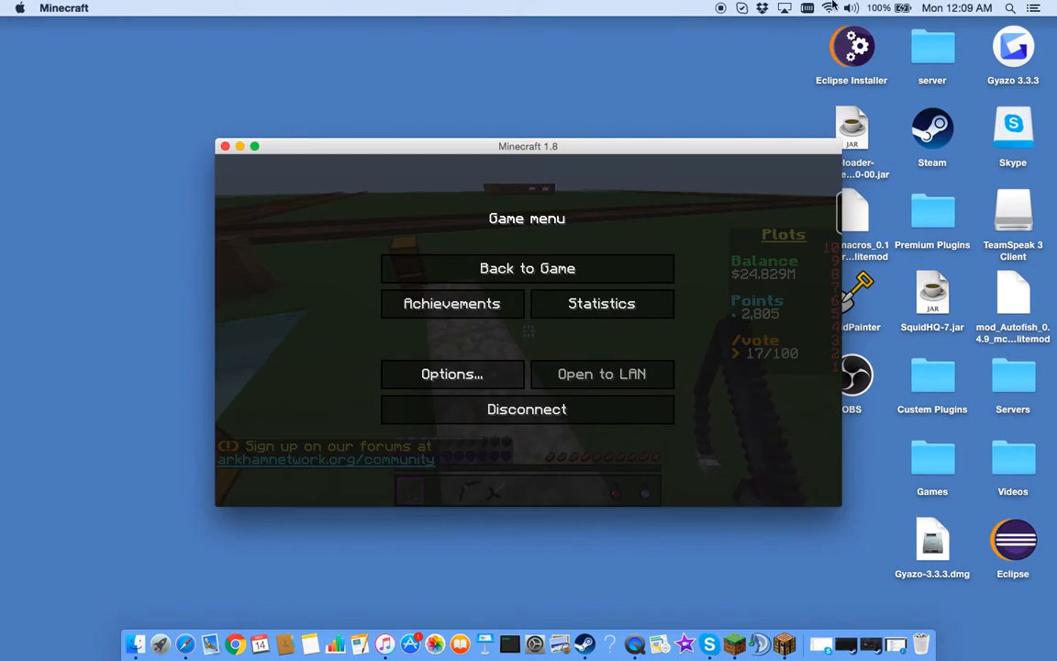